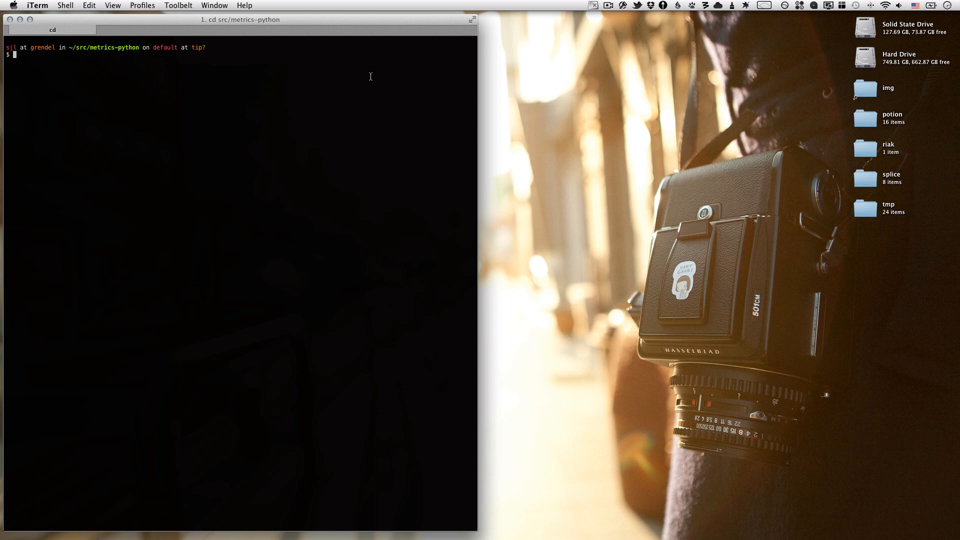
{"action": "mouse_move", "coordinate": [447, 70]}
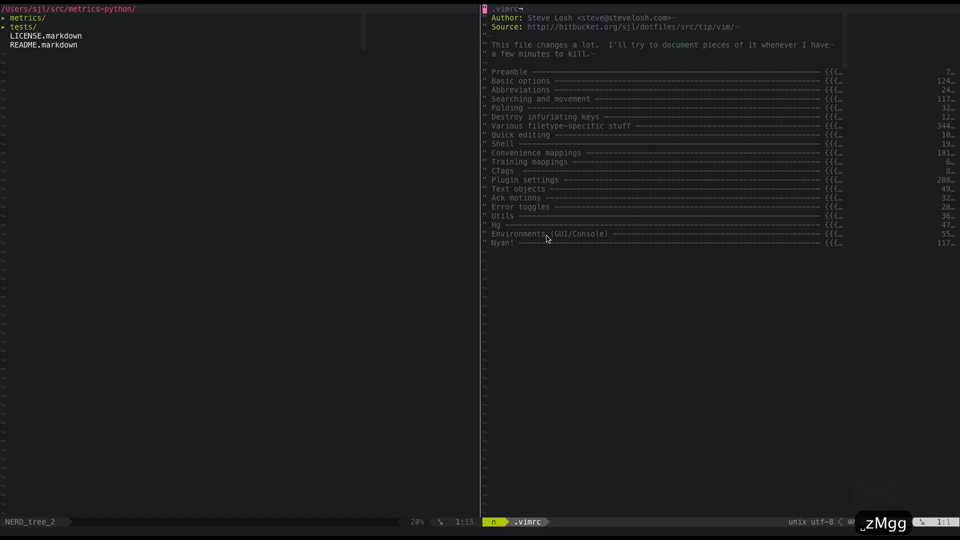
{"action": "mouse_move", "coordinate": [521, 41]}
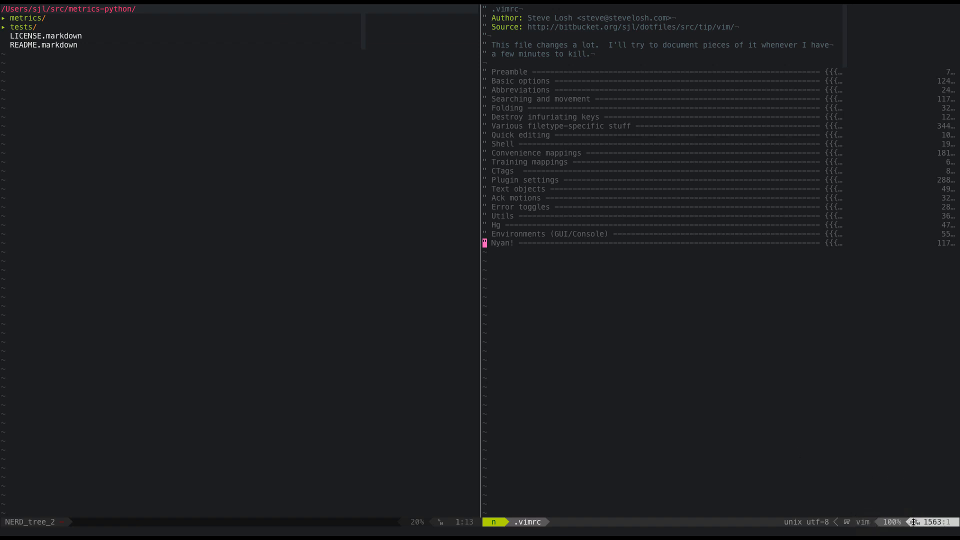
{"action": "mouse_move", "coordinate": [763, 286]}
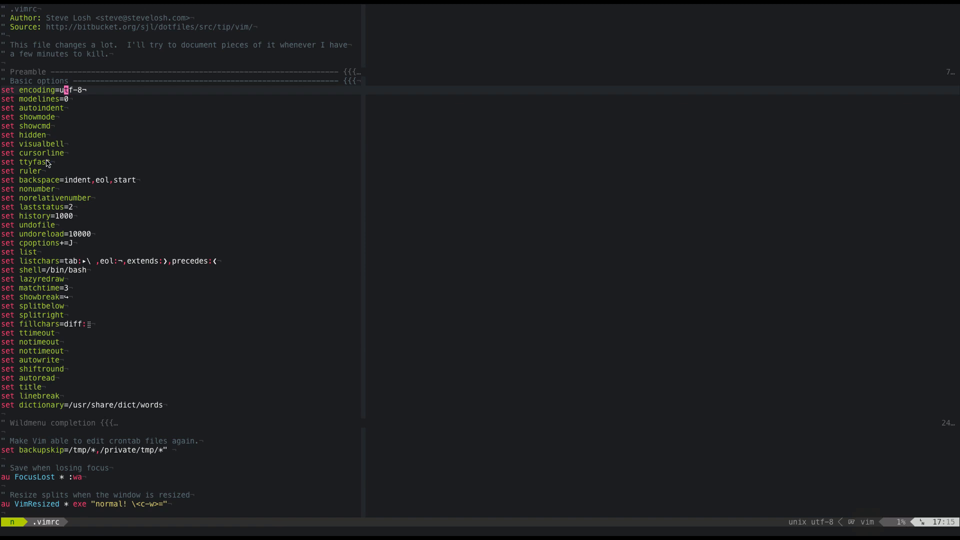
Step: Visually select the listchars line among the Basic options settings, then leave visual mode
{"action": "key", "text": "v"}
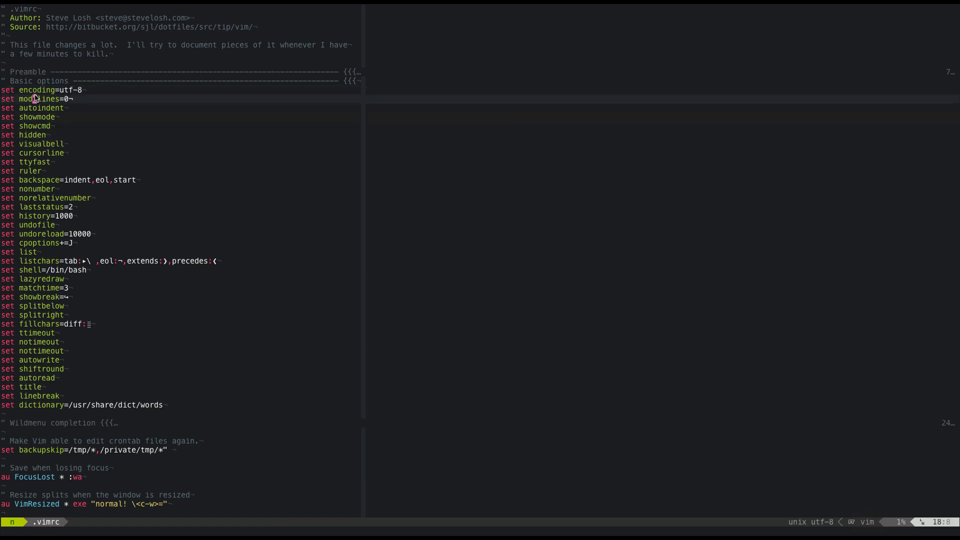
{"action": "right_click", "coordinate": [38, 197]}
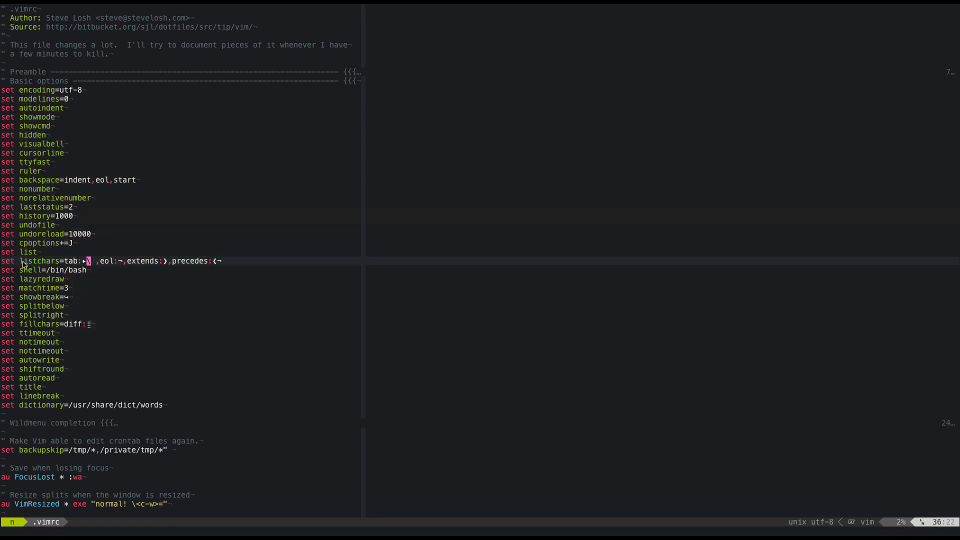
{"action": "key", "text": "v"}
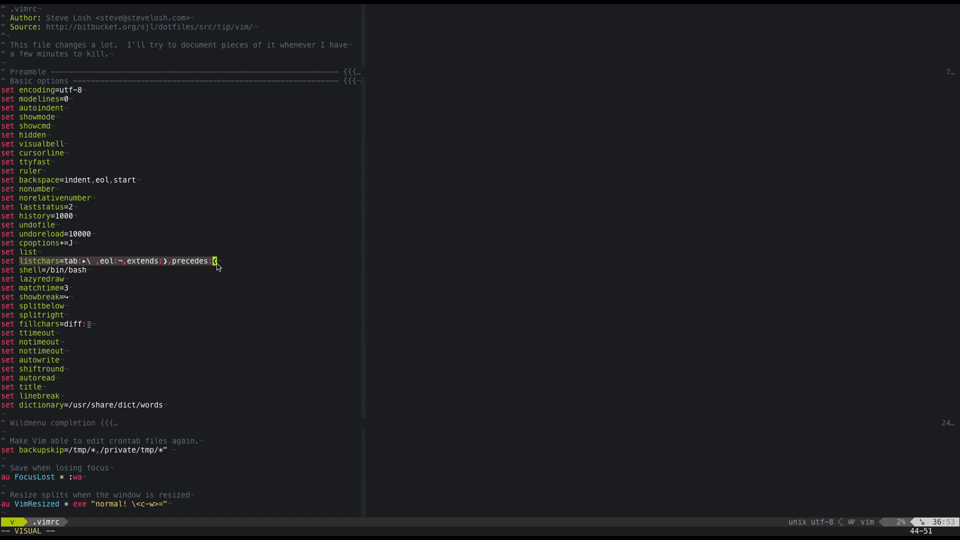
{"action": "key", "text": "Escape"}
{"action": "type", "text": ":set nowrap"}
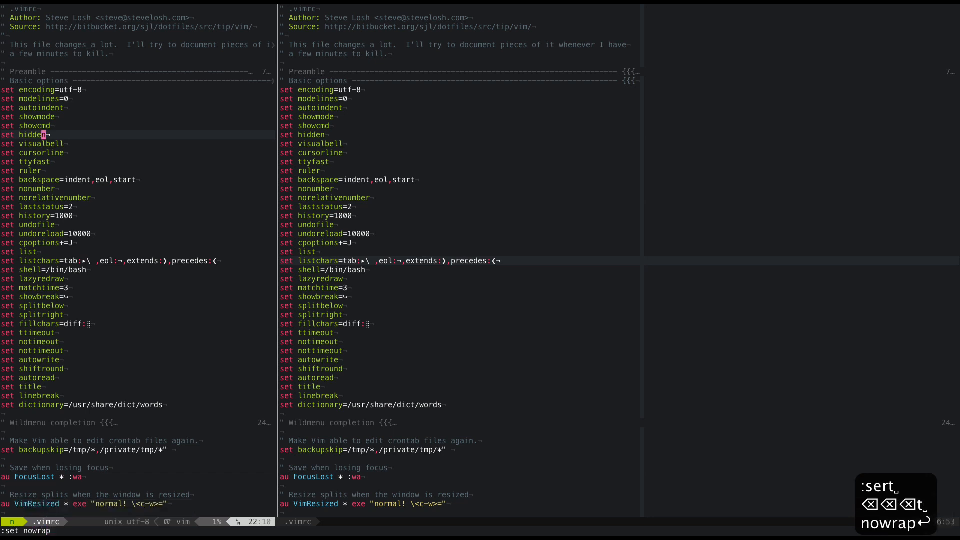
{"action": "mouse_move", "coordinate": [279, 151]}
{"action": "type", "text": ":set"}
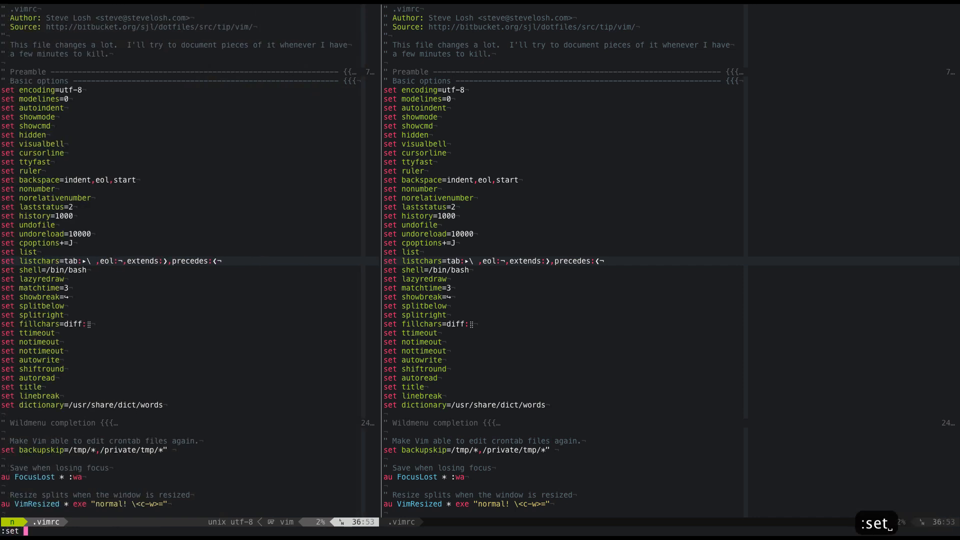
Step: Type the set wrap command for the left .vimrc window
{"action": "type", "text": "wrap"}
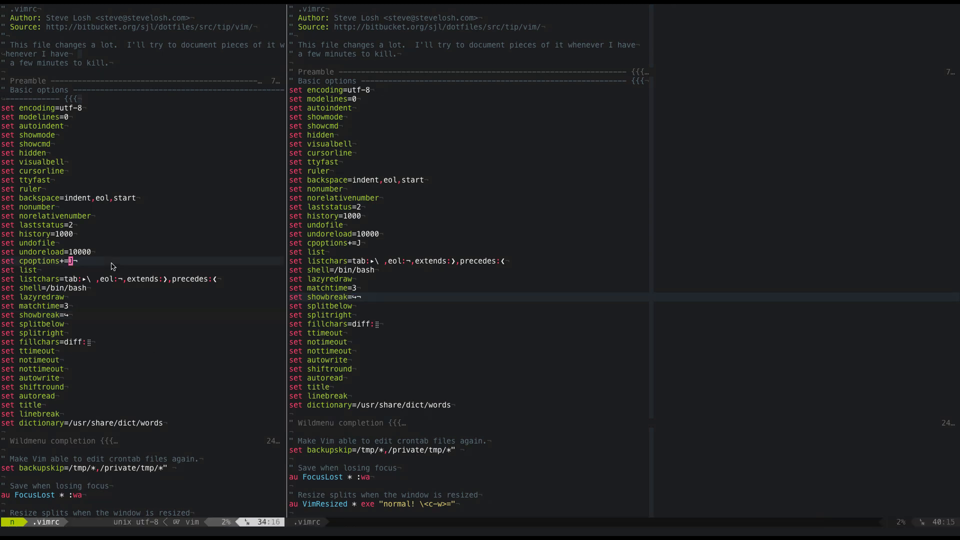
Step: Scroll the narrowed left window down through the folded section list
{"action": "scroll", "scroll_direction": "down", "scroll_amount": 3}
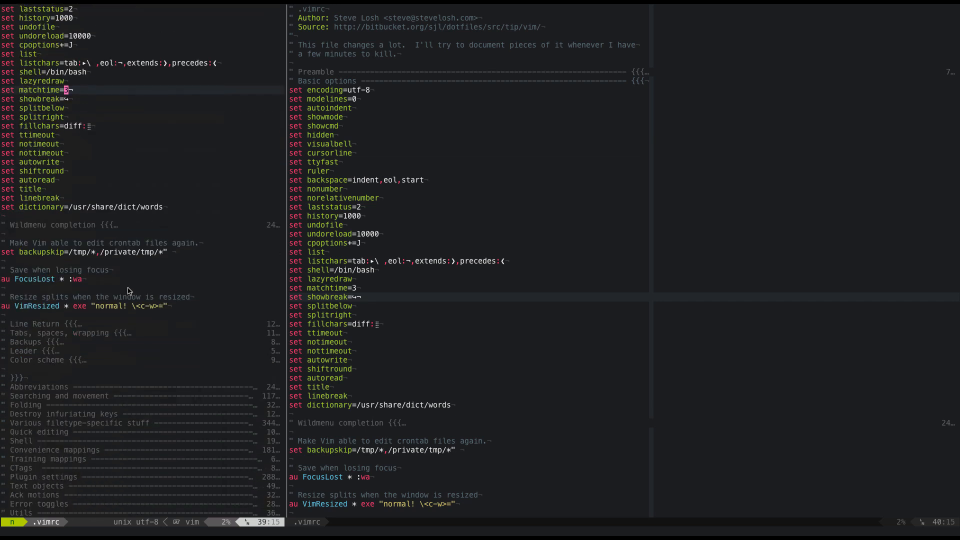
{"action": "mouse_move", "coordinate": [66, 171]}
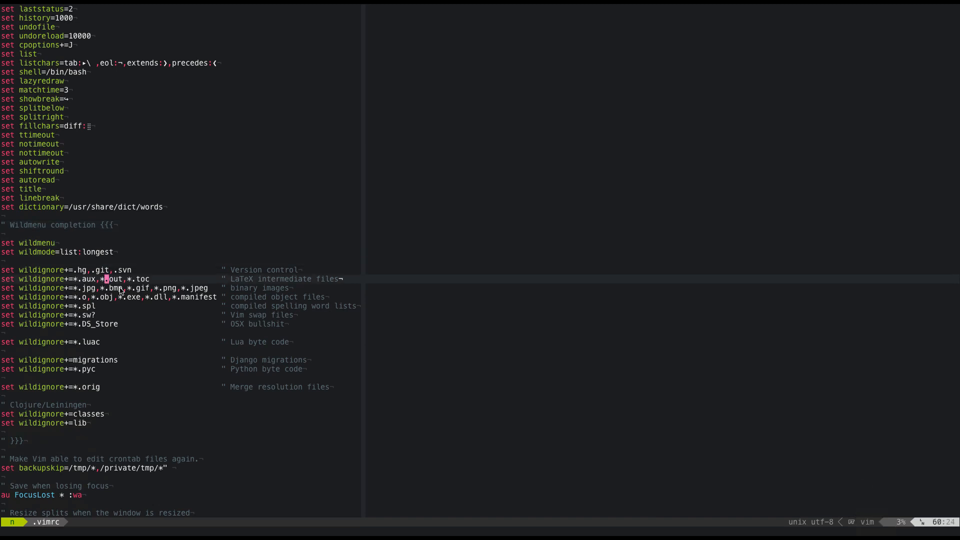
Step: Scroll down to the Wildmenu completion section and exit the crontab comment selection
{"action": "scroll", "scroll_direction": "down", "scroll_amount": 3}
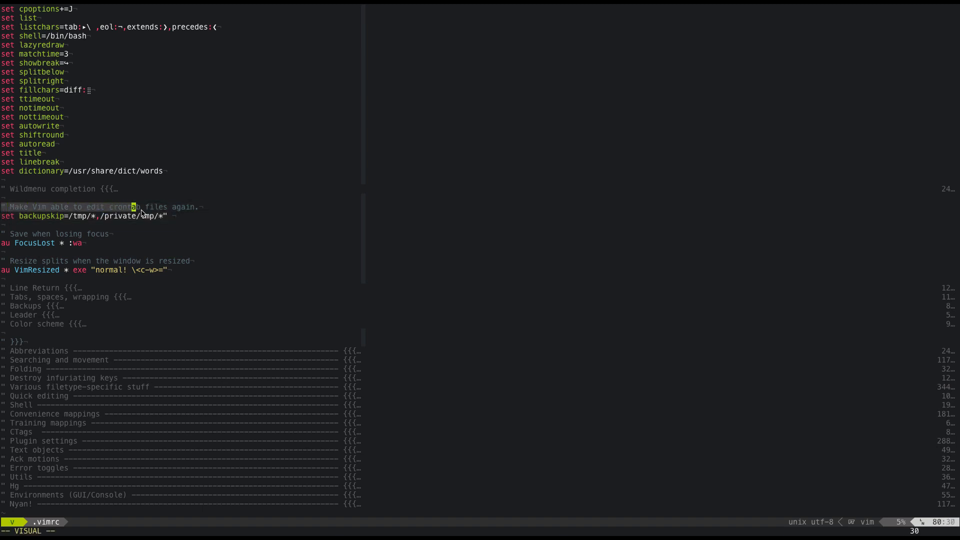
{"action": "key", "text": "Escape"}
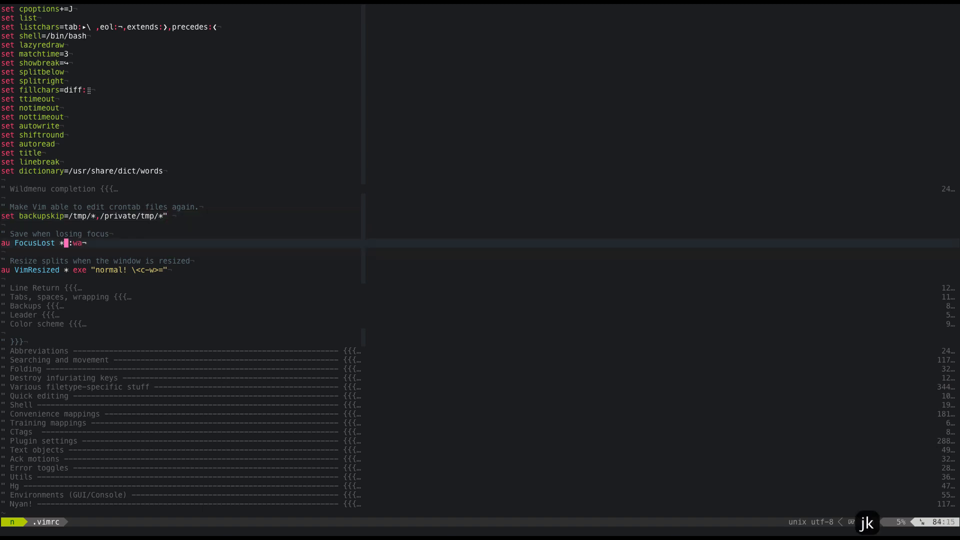
{"action": "key", "text": "V"}
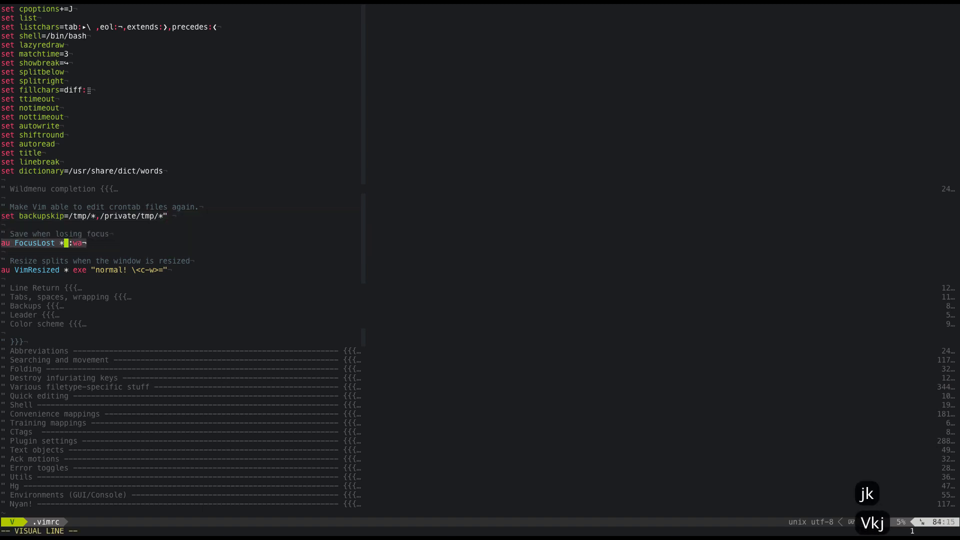
{"action": "key", "text": "Escape"}
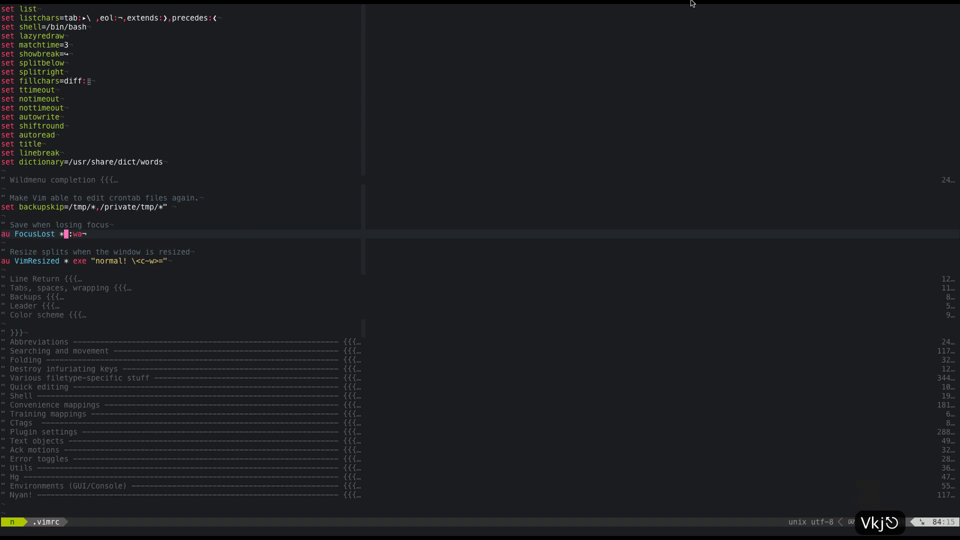
{"action": "left_click", "coordinate": [608, 5]}
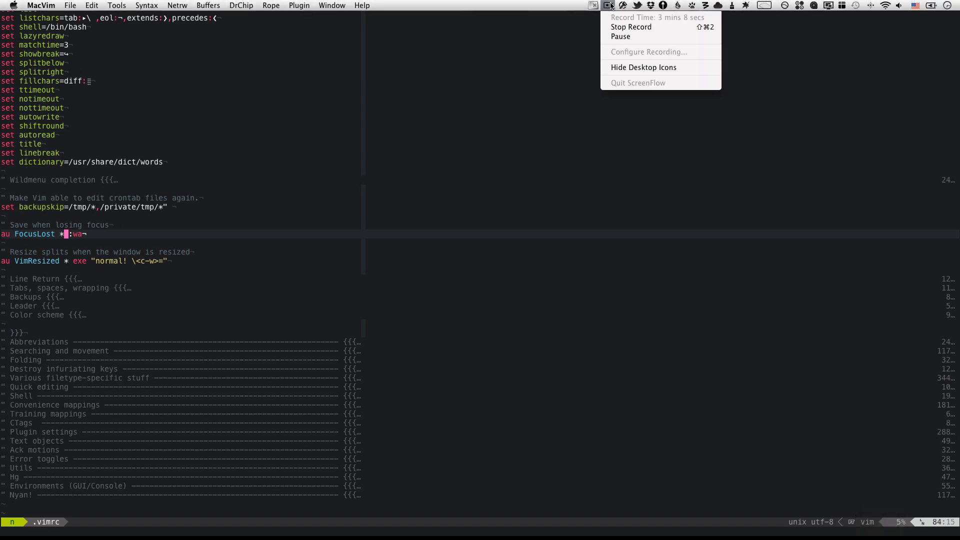
{"action": "left_click", "coordinate": [137, 232]}
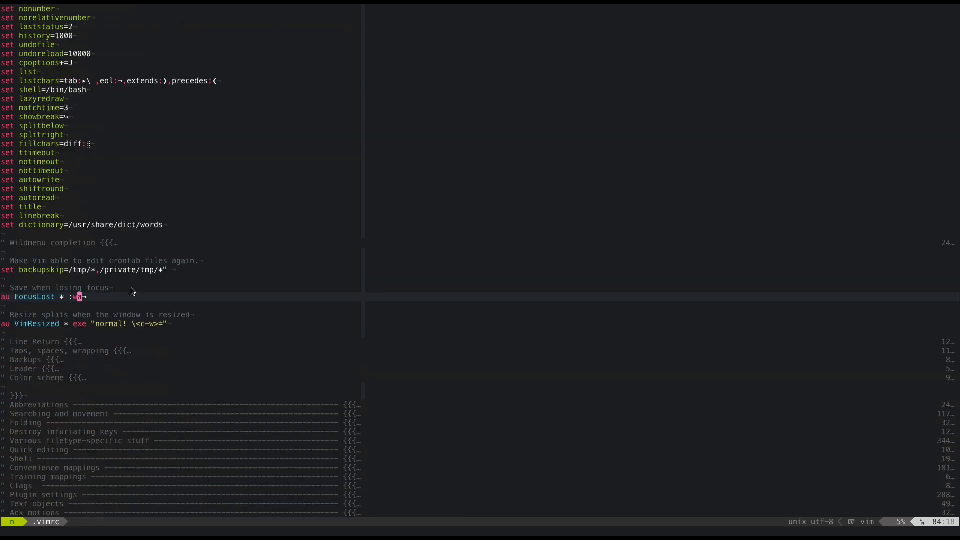
{"action": "scroll", "scroll_direction": "down", "scroll_amount": 3}
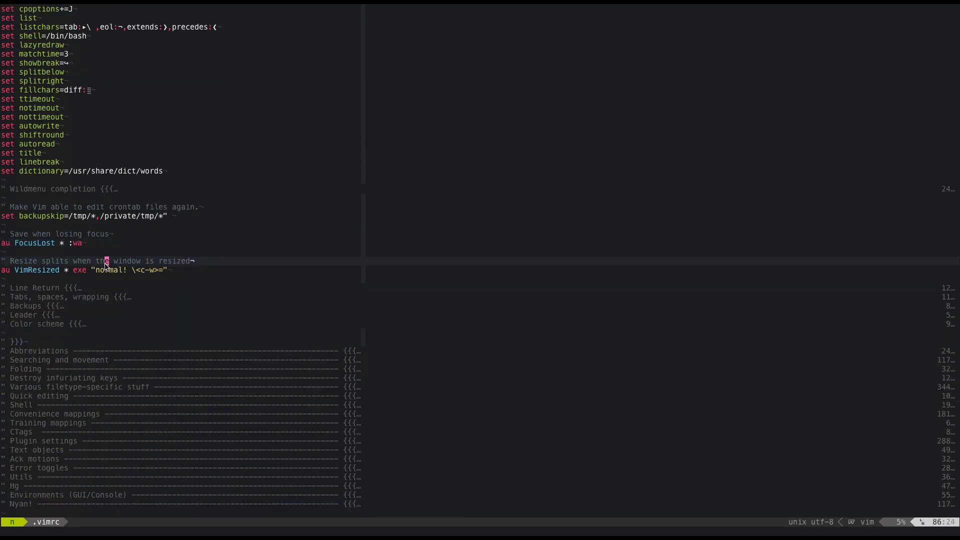
{"action": "mouse_move", "coordinate": [123, 265]}
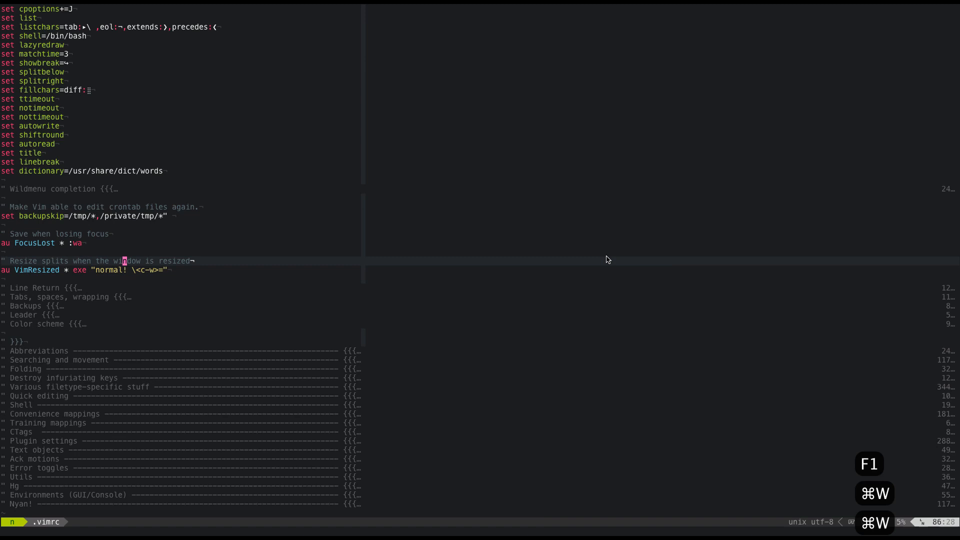
{"action": "mouse_move", "coordinate": [414, 263]}
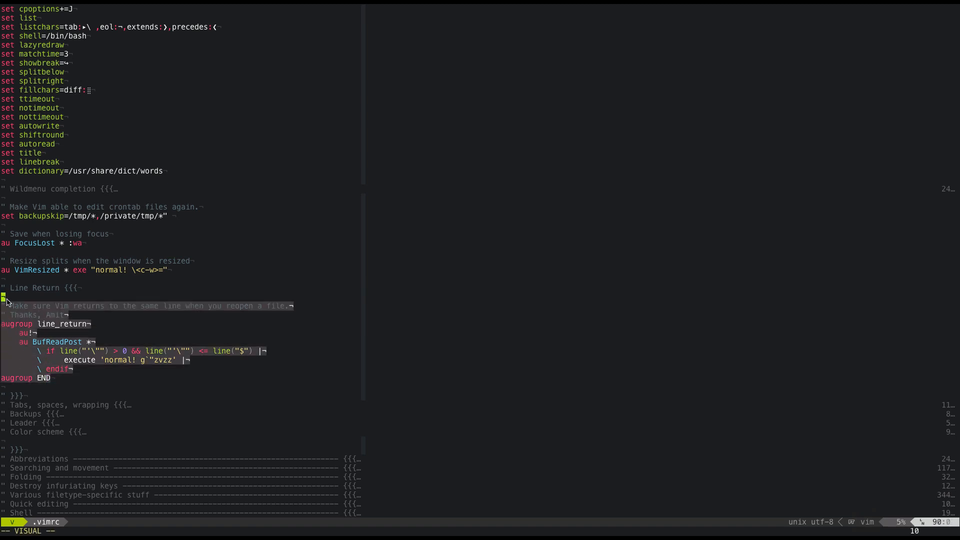
Step: Exit the visual selection of the Line Return augroup contents
{"action": "key", "text": "Escape"}
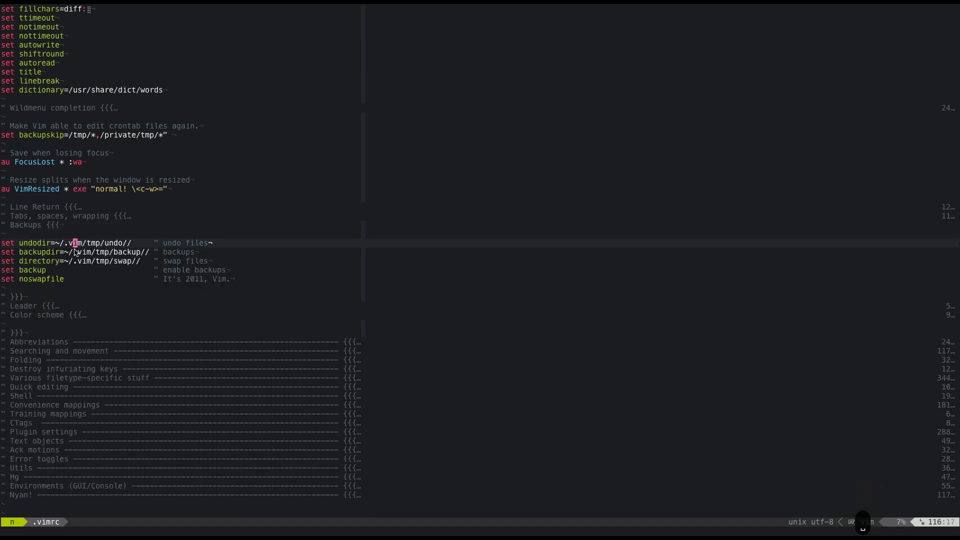
{"action": "mouse_move", "coordinate": [101, 265]}
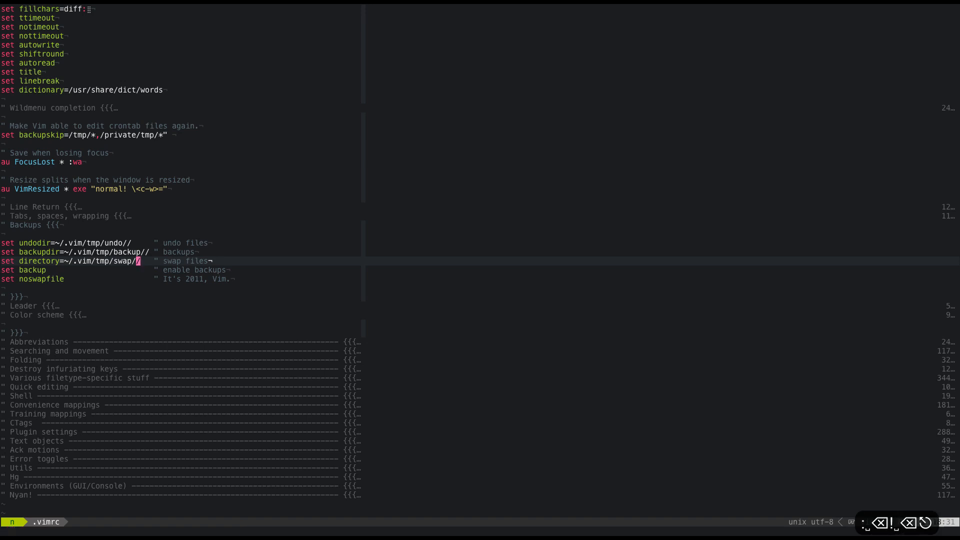
Step: Run :Shell on a tab-completed ~/.vim/tmp path to show the backup directories
{"action": "type", "text": ":Shell ~/."}
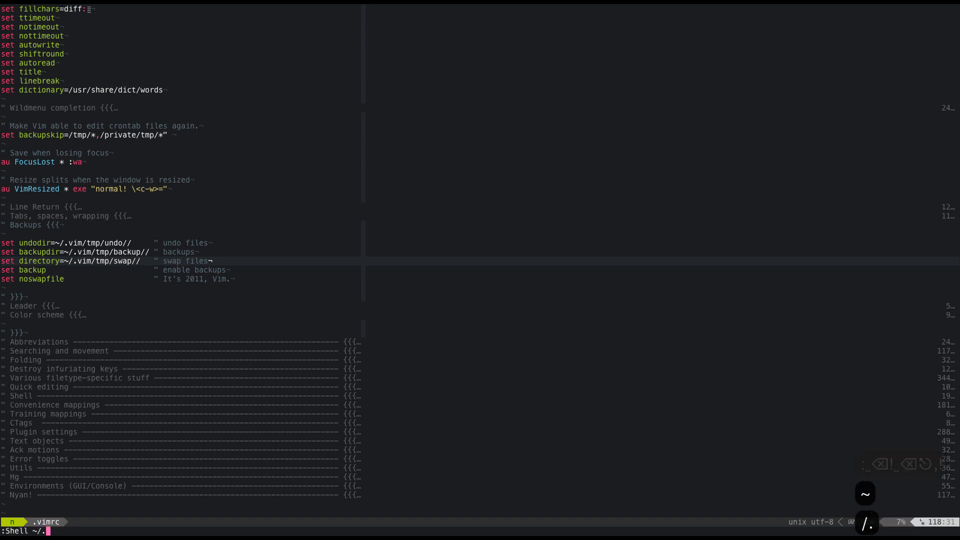
{"action": "type", "text": "vim/tm"}
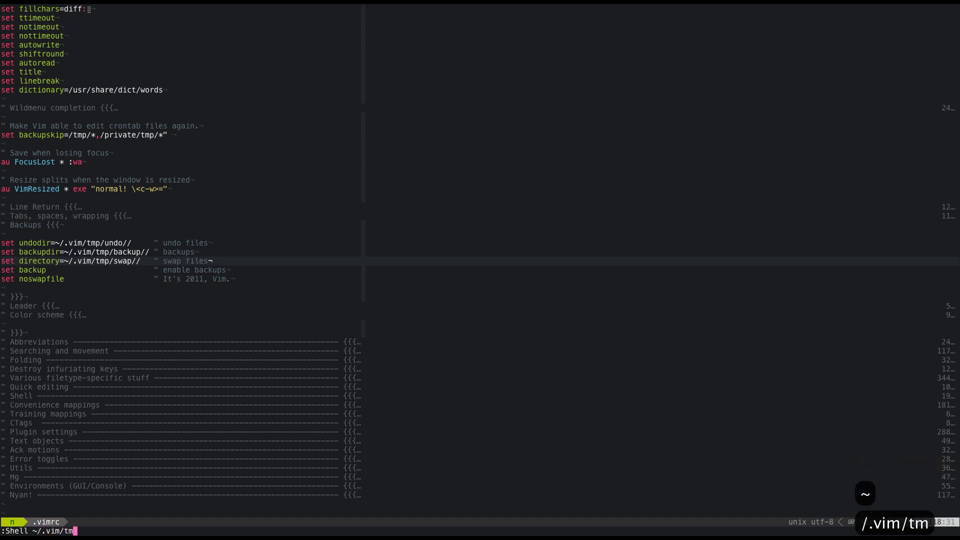
{"action": "key", "text": "Tab"}
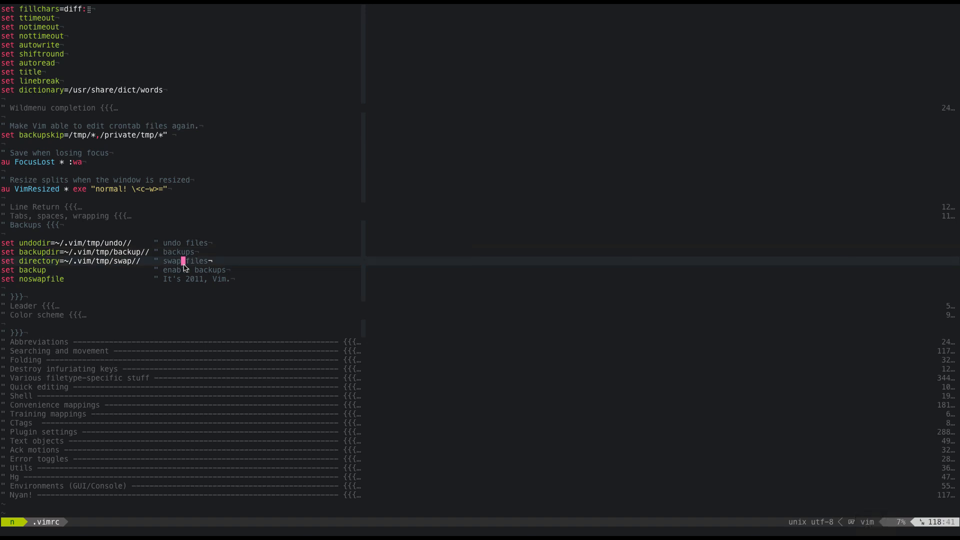
{"action": "key", "text": "j"}
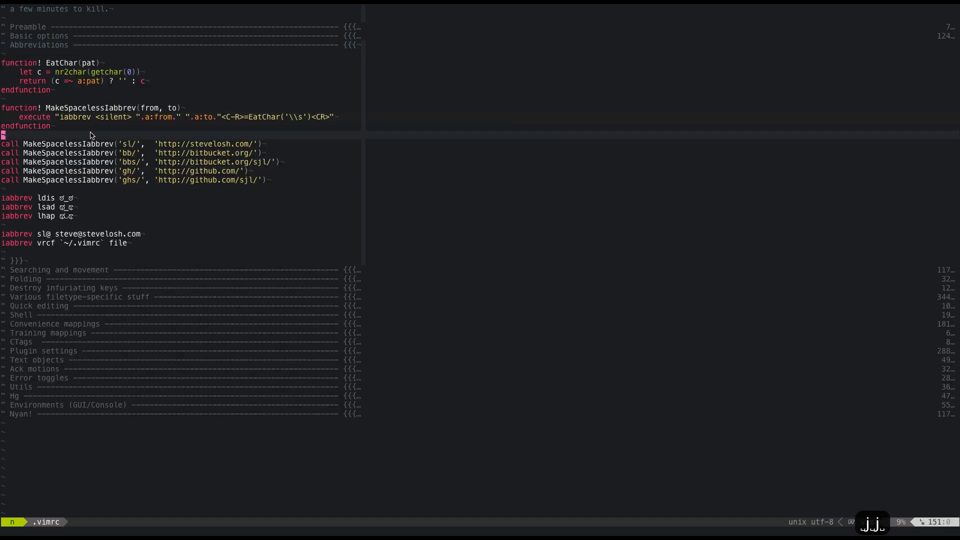
Step: Demo the sl/ abbreviation, undo it, and move up toward Searching and movement
{"action": "type", "text": "sl/"}
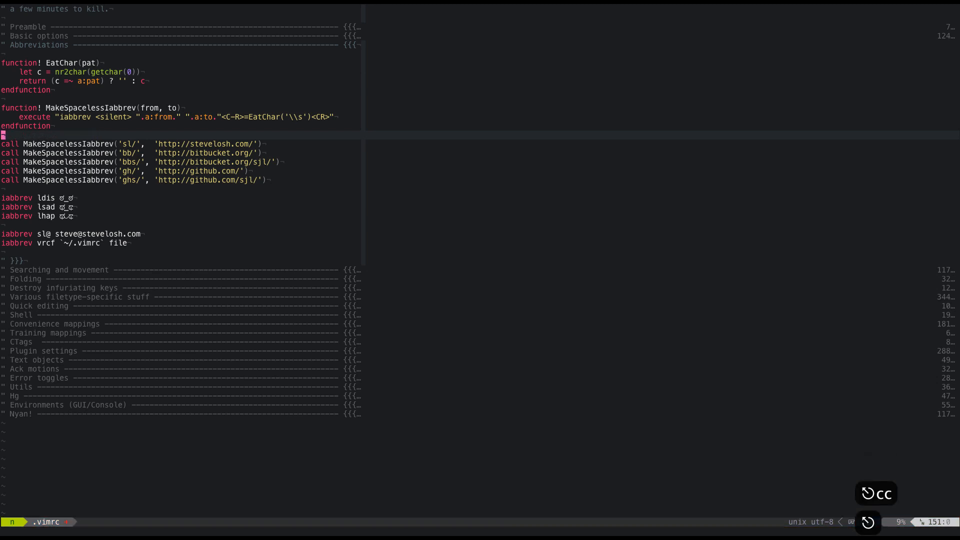
{"action": "key", "text": "V"}
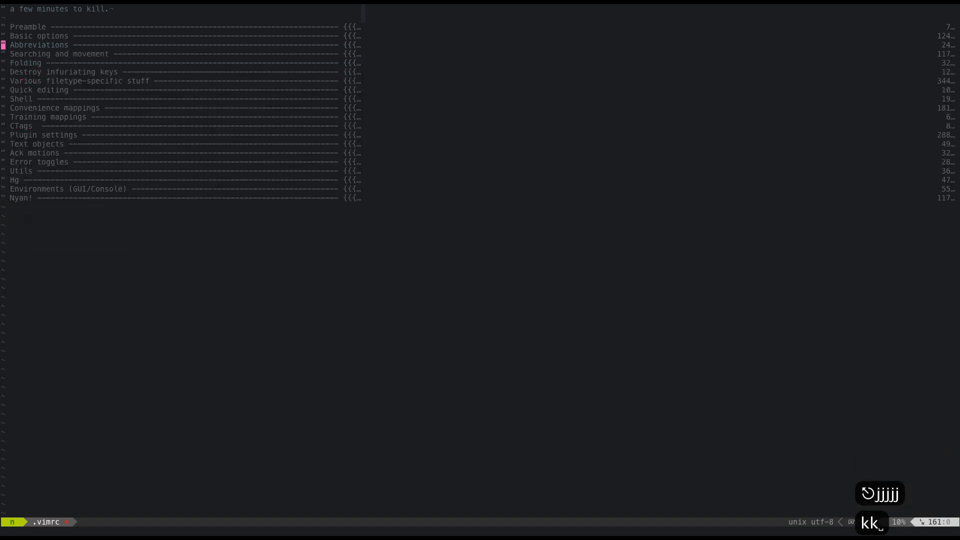
{"action": "key", "text": "k"}
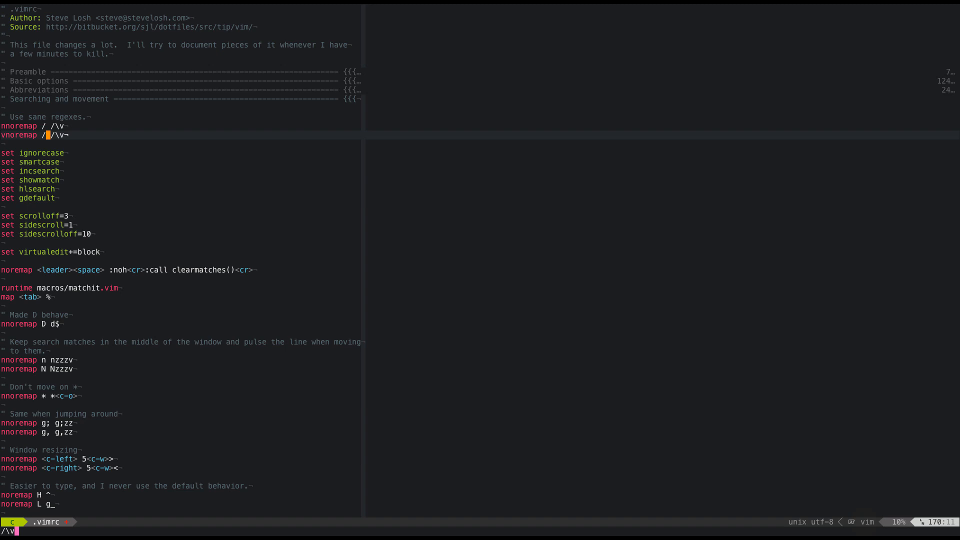
{"action": "mouse_move", "coordinate": [48, 155]}
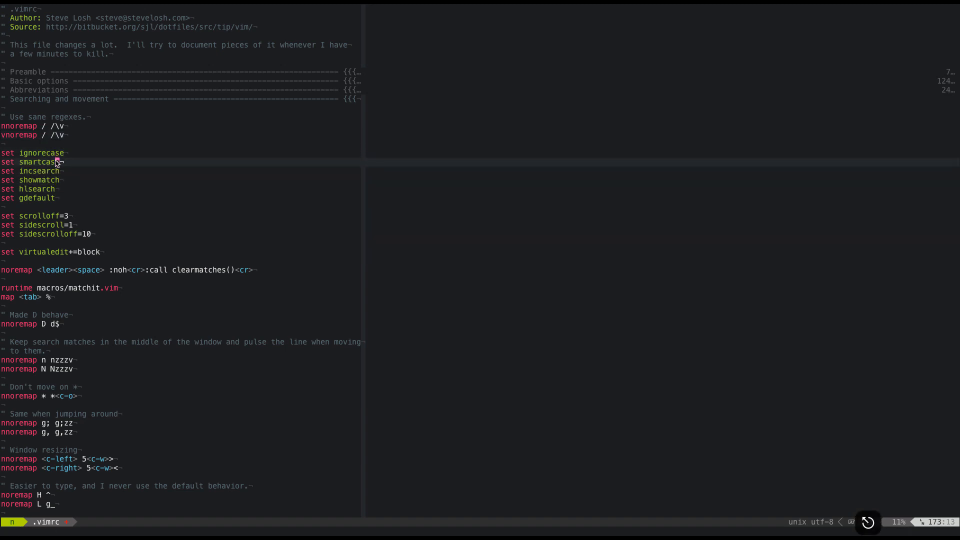
Step: Scroll through Searching and movement, clear match highlighting, and step down the search mappings
{"action": "scroll", "scroll_direction": "down", "scroll_amount": 3}
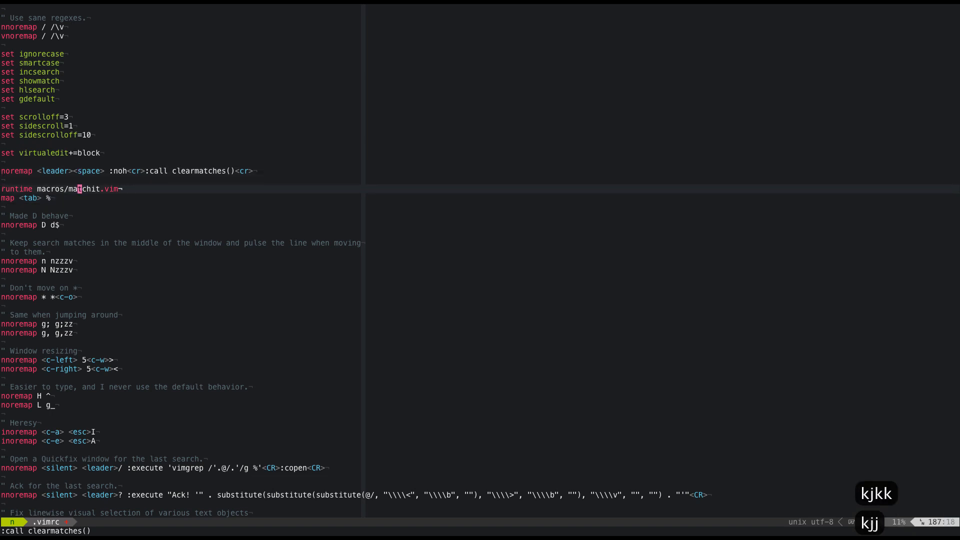
{"action": "key", "text": "V"}
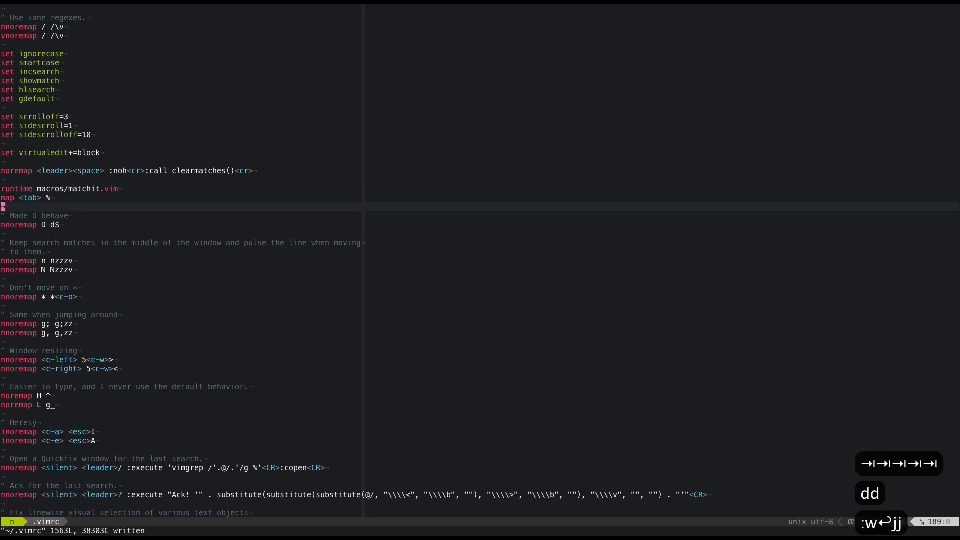
{"action": "key", "text": "j"}
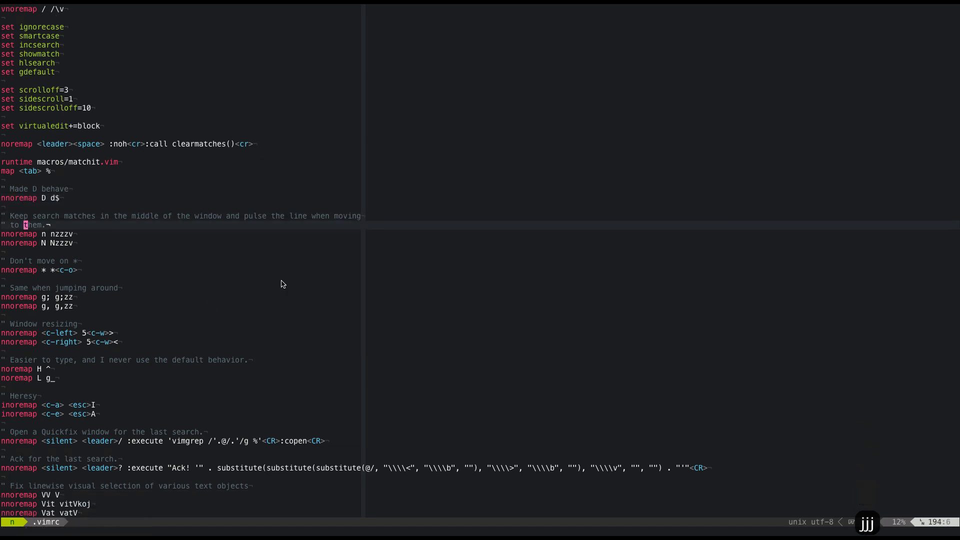
{"action": "key", "text": "V"}
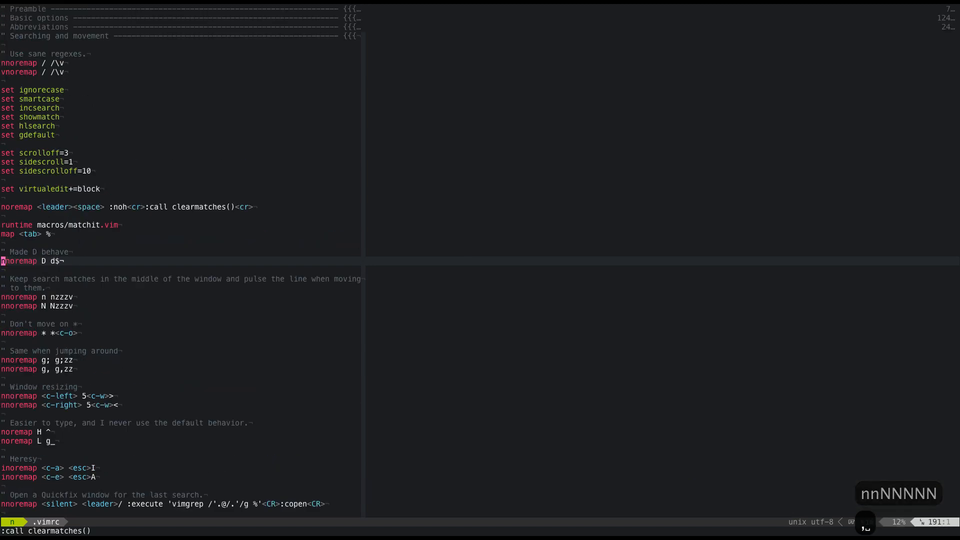
{"action": "mouse_move", "coordinate": [156, 302]}
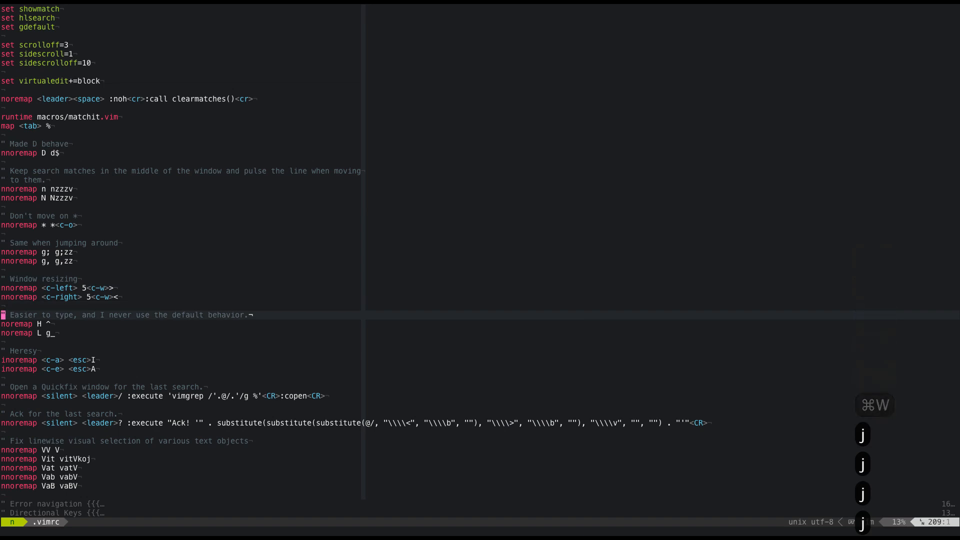
{"action": "key", "text": "j"}
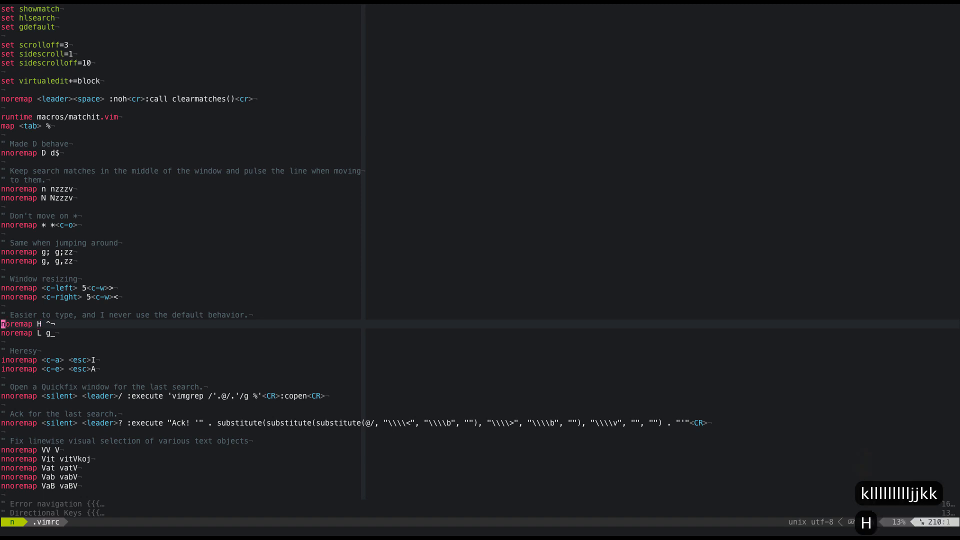
{"action": "key", "text": "k"}
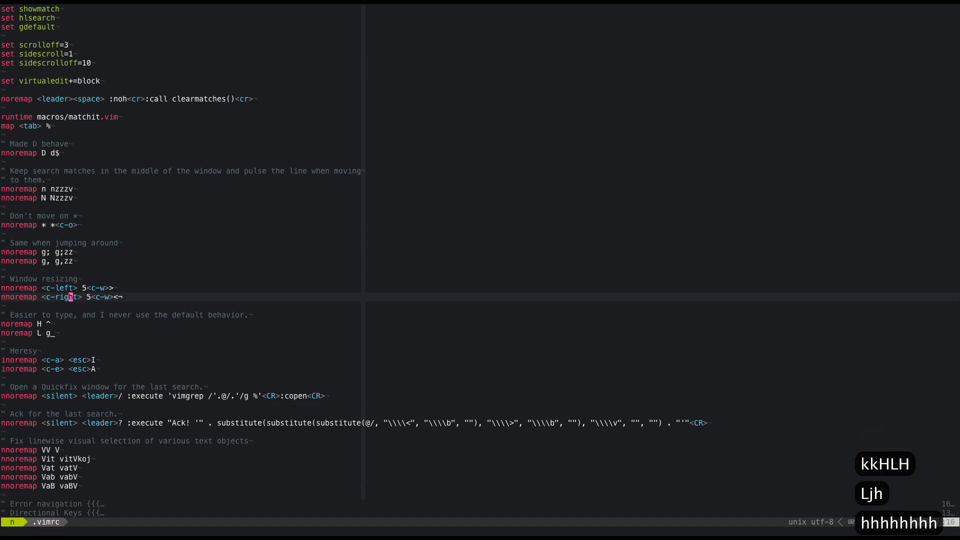
{"action": "key", "text": "h"}
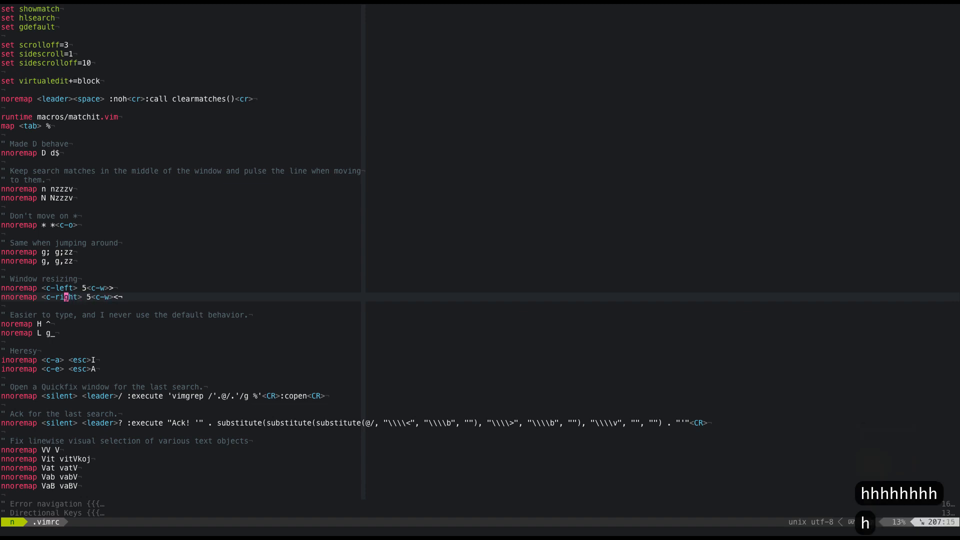
{"action": "key", "text": "h"}
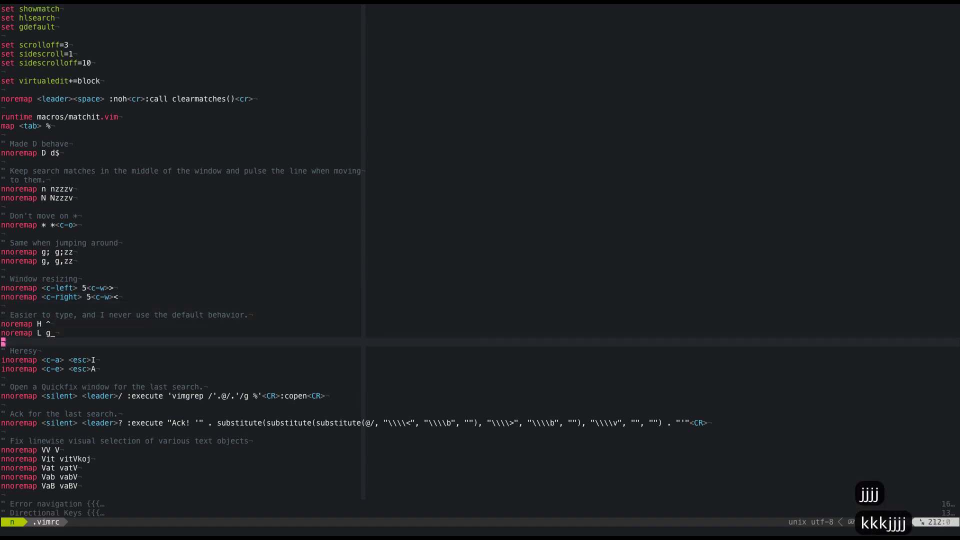
{"action": "key", "text": "j"}
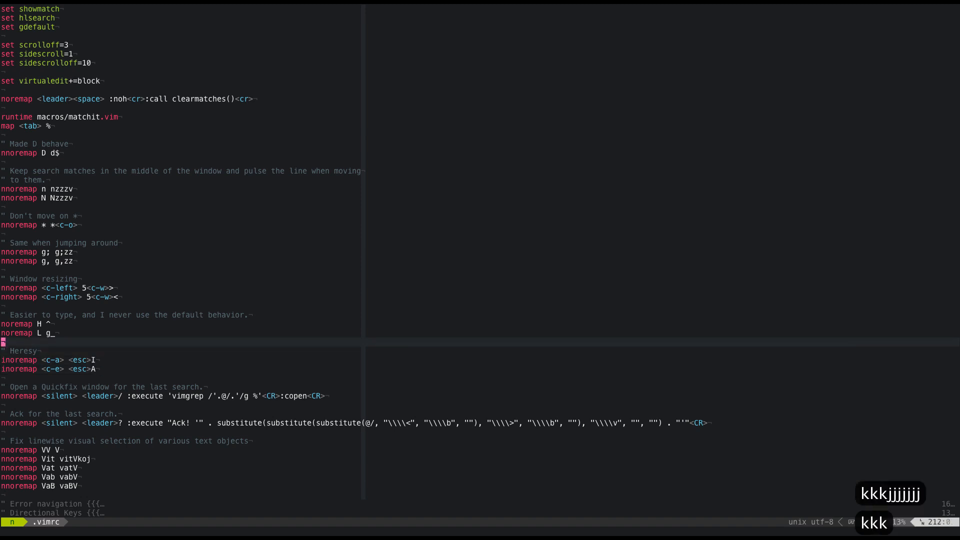
{"action": "key", "text": "k"}
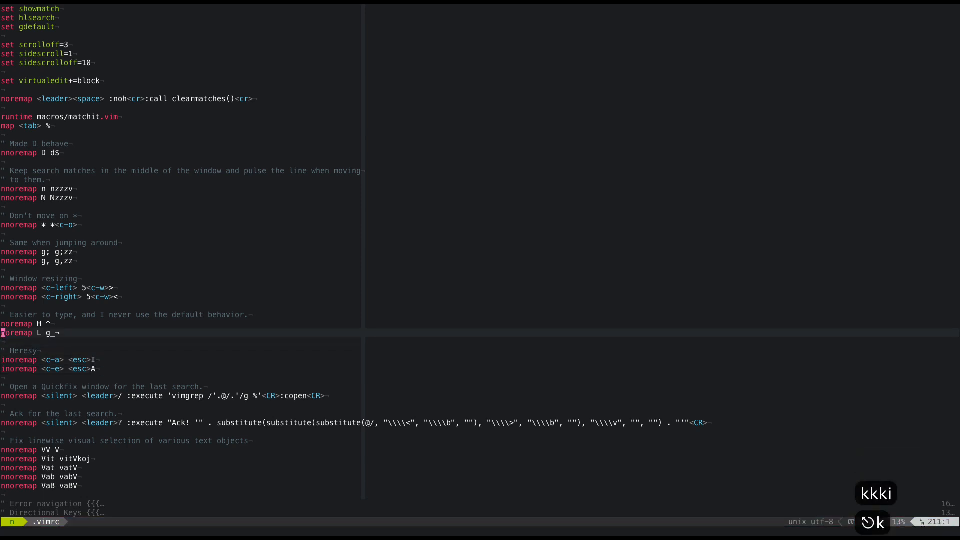
{"action": "key", "text": "i"}
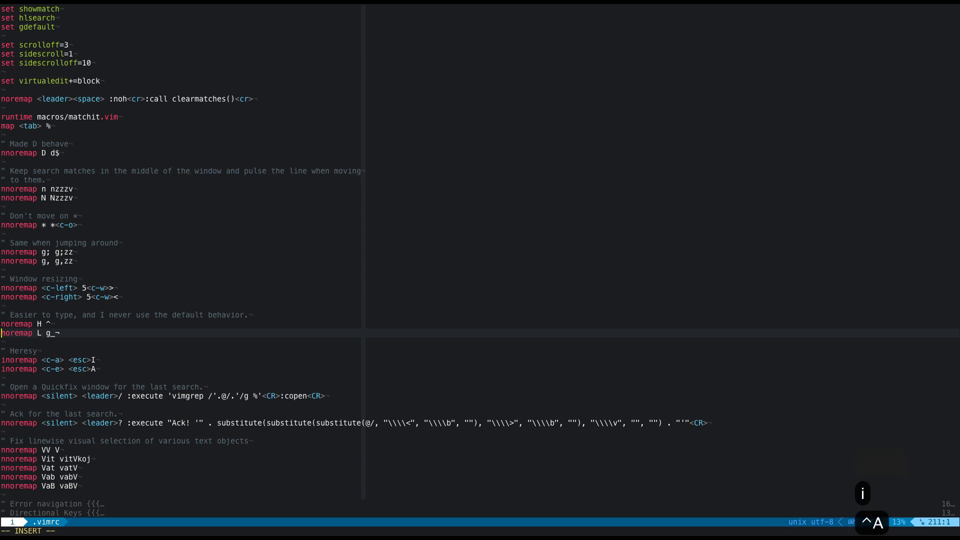
{"action": "key", "text": "Escape"}
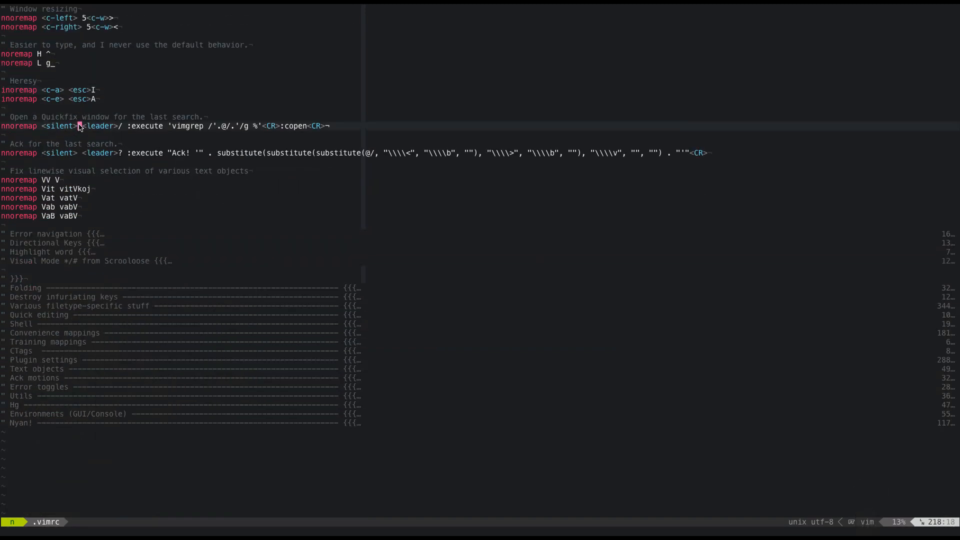
{"action": "key", "text": "V"}
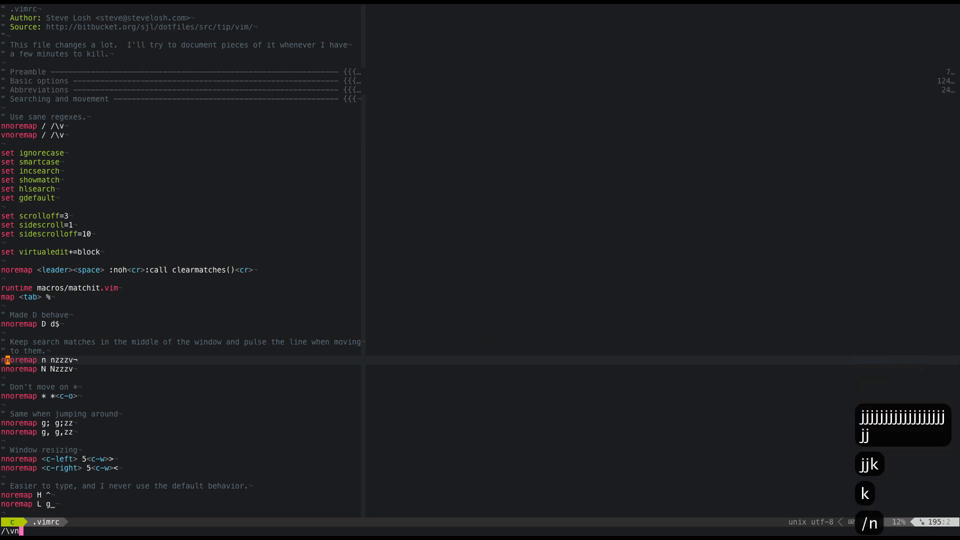
Step: Search for nnore mappings and move down past the highlighted matches
{"action": "type", "text": "nore"}
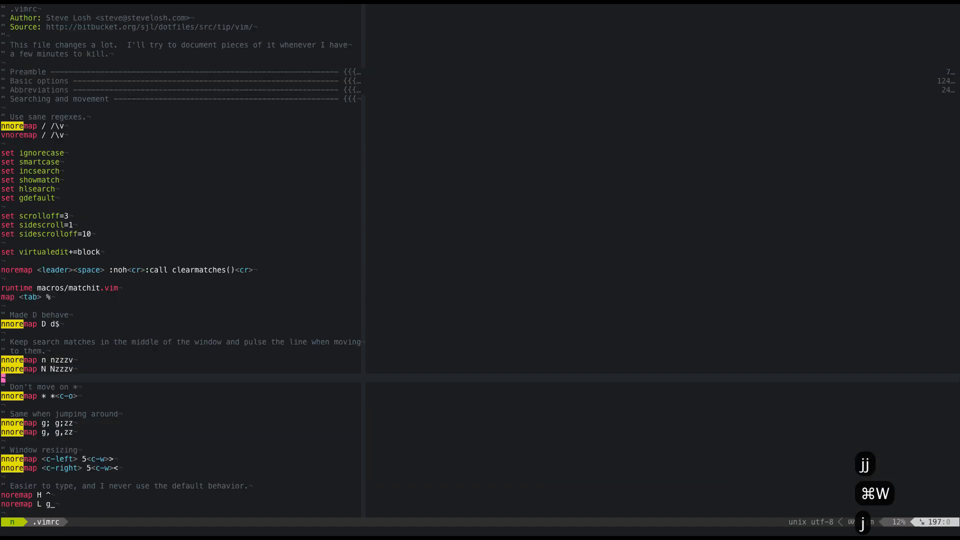
{"action": "key", "text": "j"}
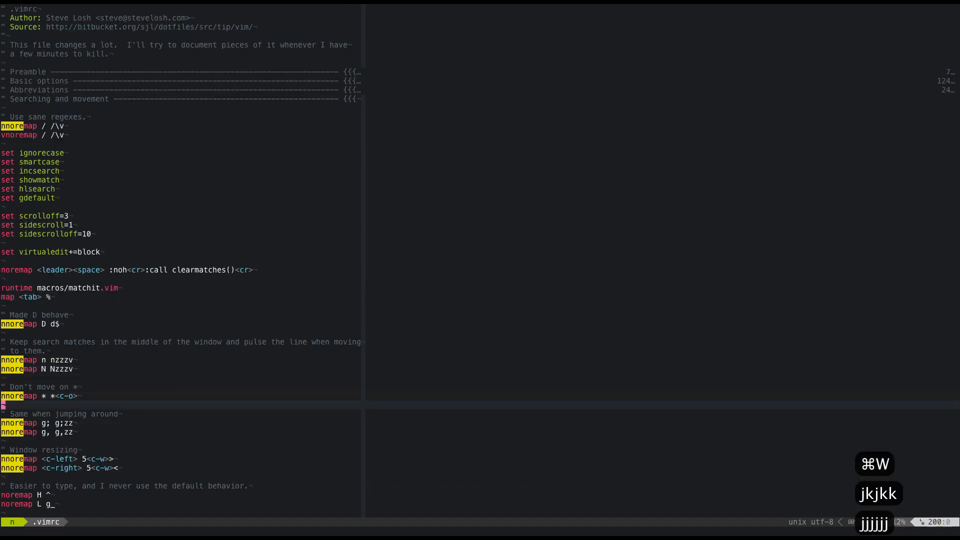
{"action": "key", "text": "j"}
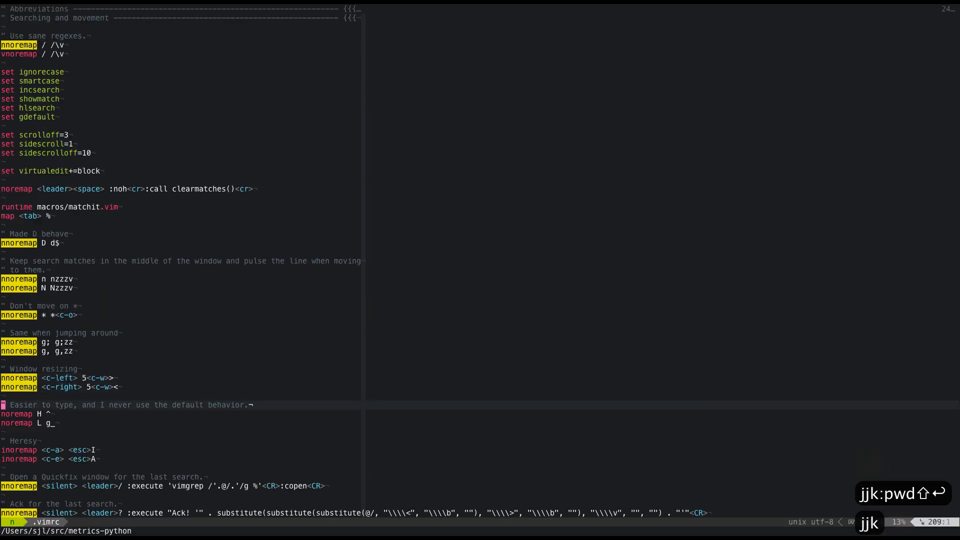
{"action": "key", "text": "j"}
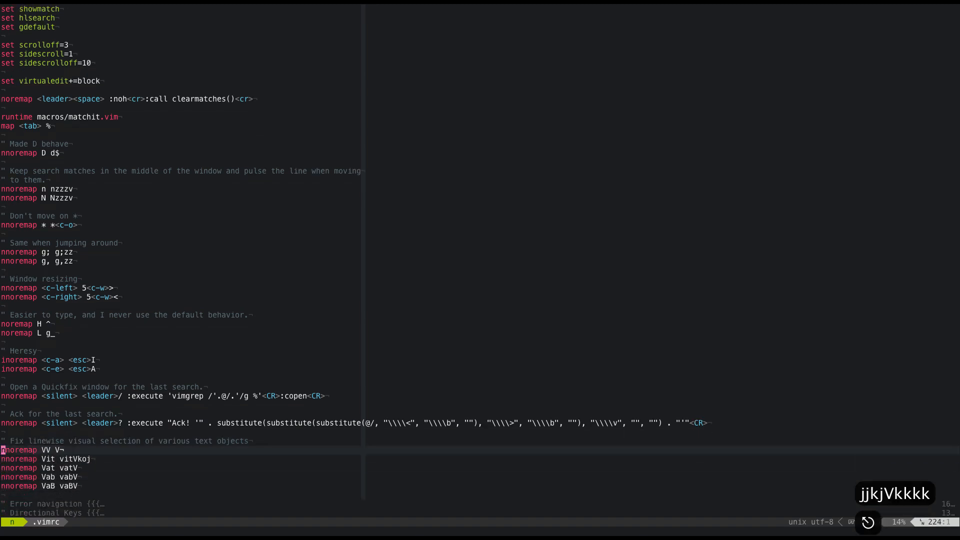
Step: Move down past the text-object mappings to reach the Highlight word fold
{"action": "key", "text": "j"}
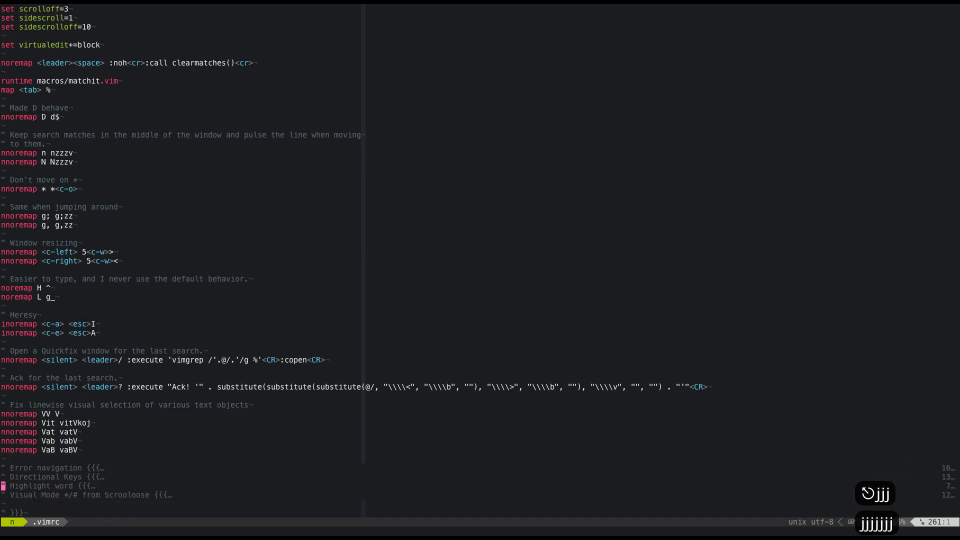
{"action": "scroll", "scroll_direction": "down", "scroll_amount": 3}
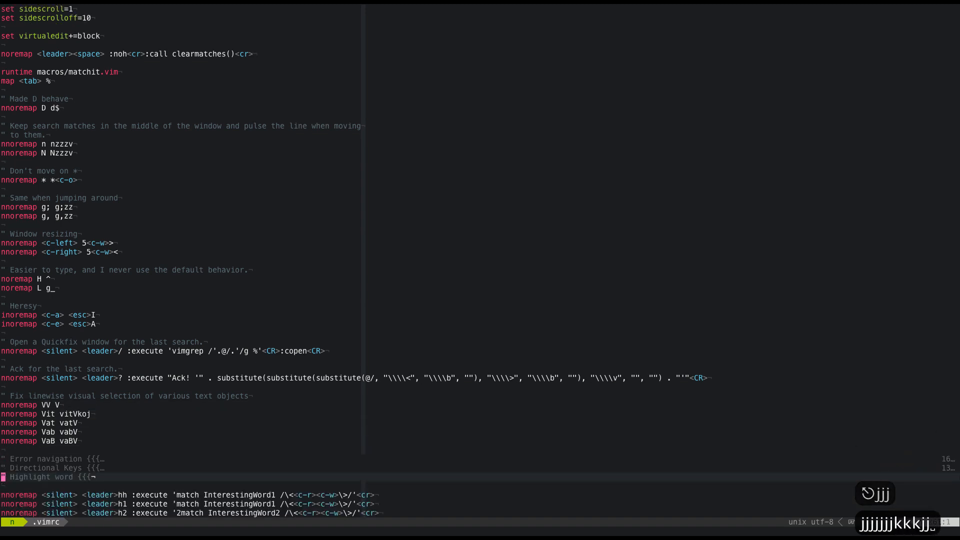
Step: Highlight nnoremap, inoremap, noremap and silent in distinct colours across the mappings
{"action": "scroll", "scroll_direction": "down", "scroll_amount": 3}
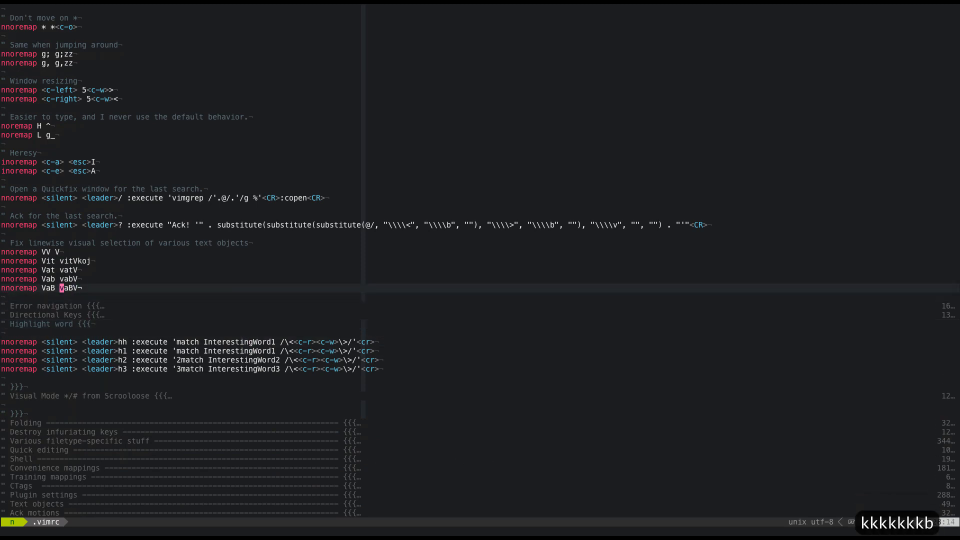
{"action": "key", "text": "j"}
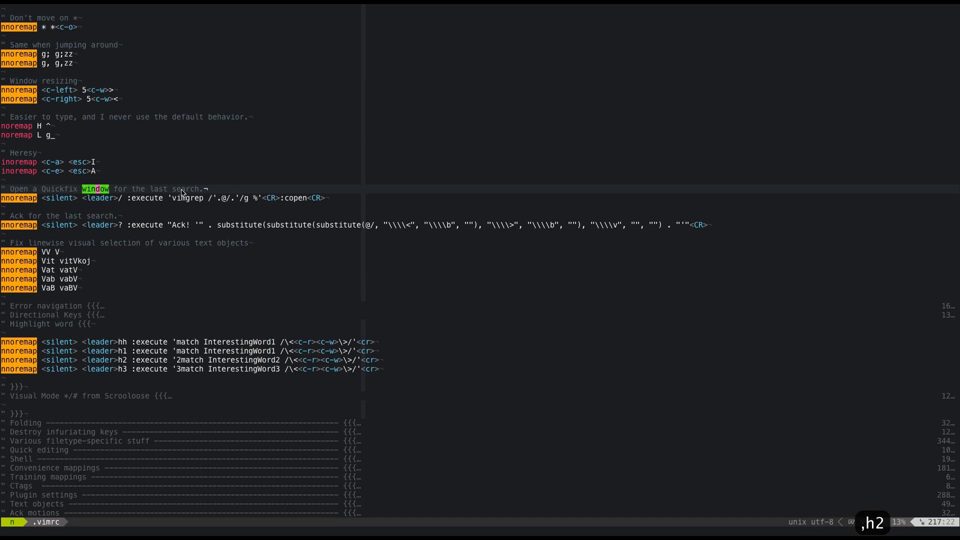
{"action": "mouse_move", "coordinate": [27, 150]}
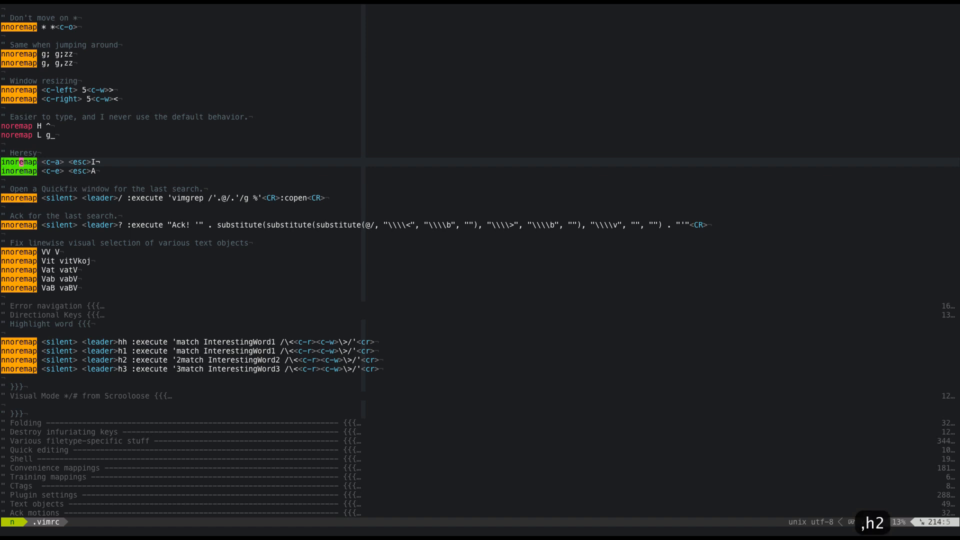
{"action": "key", "text": "k"}
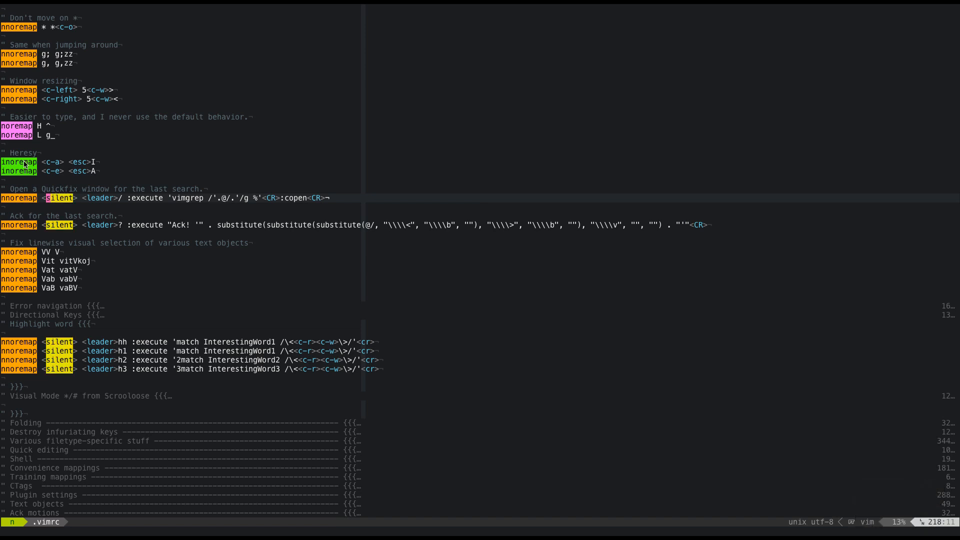
{"action": "mouse_move", "coordinate": [273, 3]}
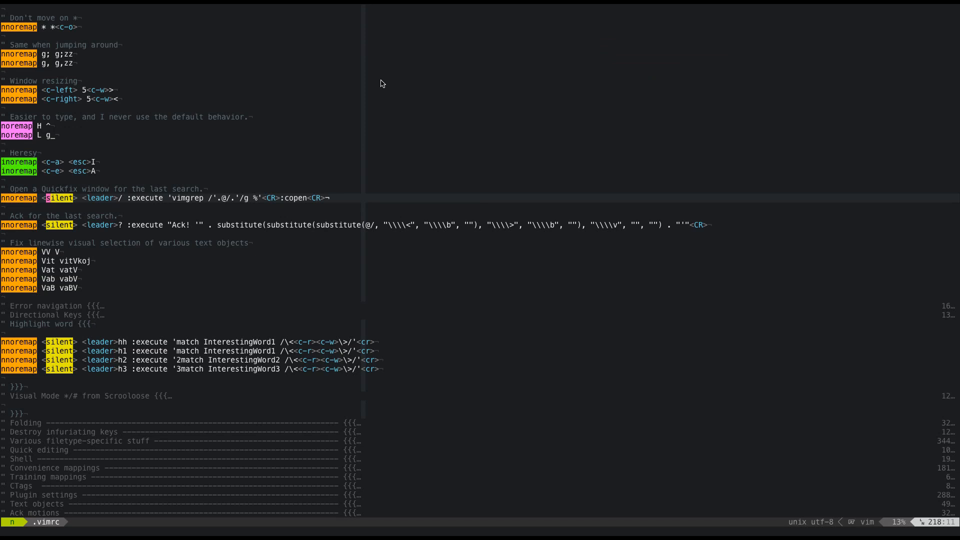
{"action": "mouse_move", "coordinate": [291, 181]}
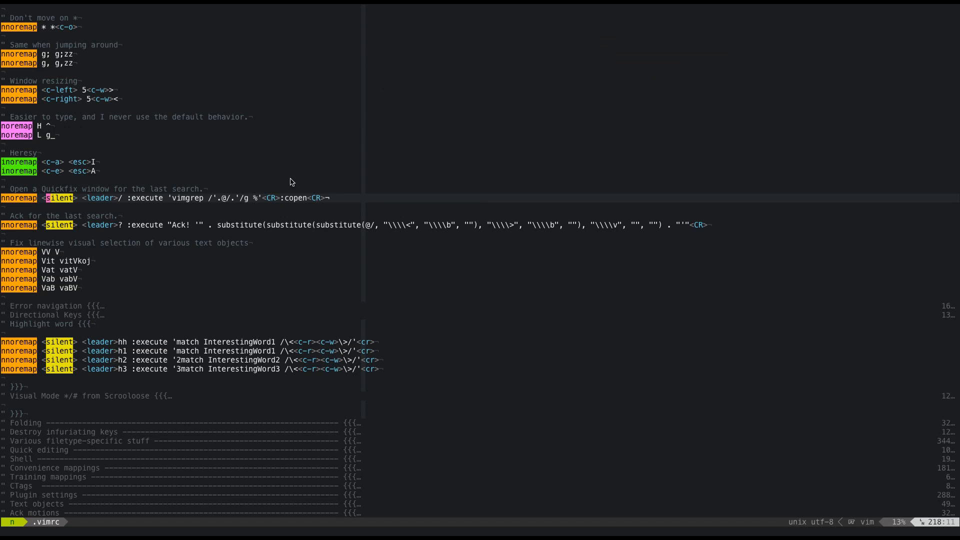
{"action": "mouse_move", "coordinate": [54, 417]}
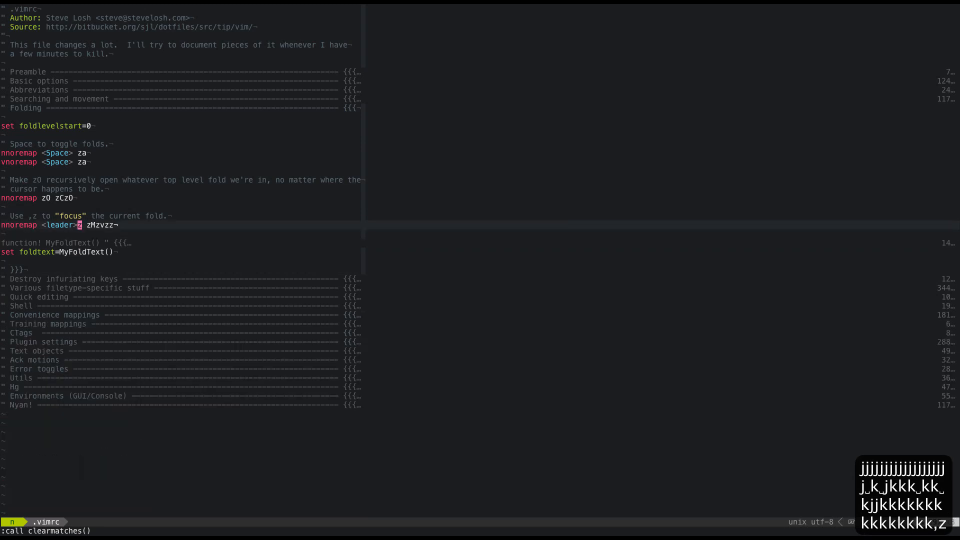
{"action": "key", "text": "j"}
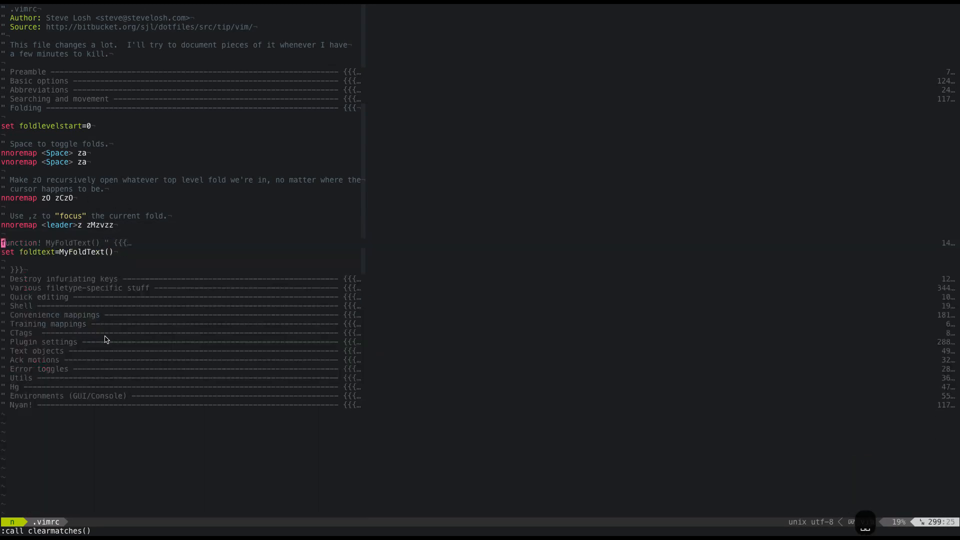
{"action": "mouse_move", "coordinate": [244, 292]}
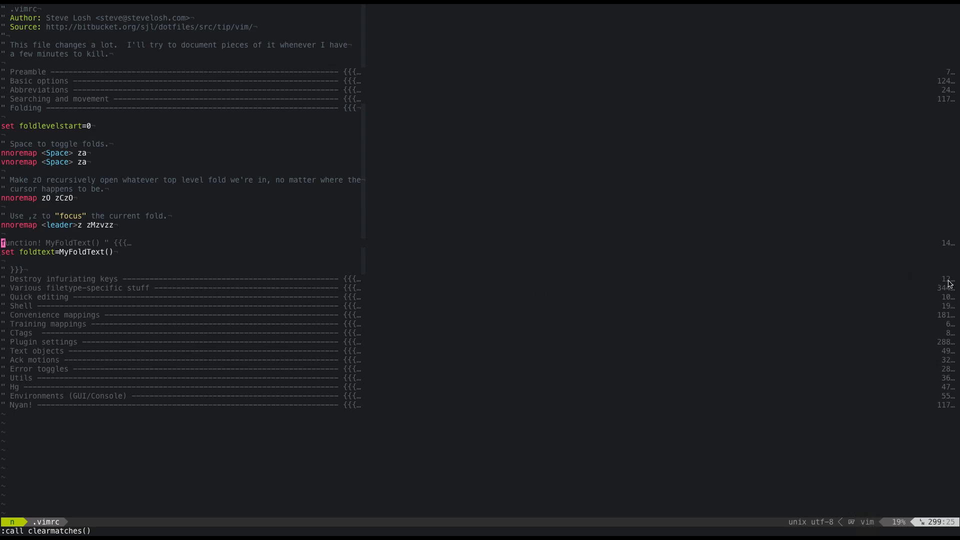
{"action": "mouse_move", "coordinate": [223, 237]}
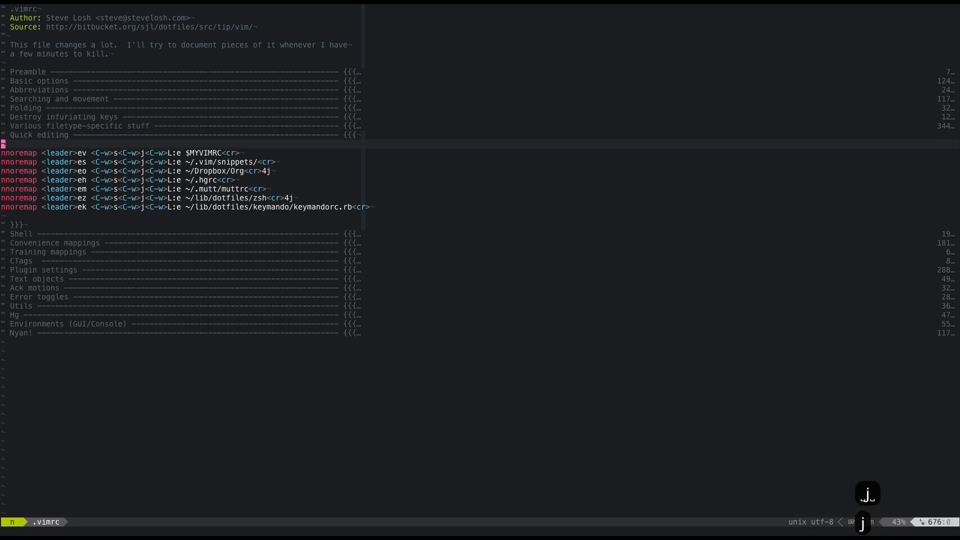
Step: Step through the Quick editing ,e mappings that open the hgrc, muttrc and other configs
{"action": "key", "text": "j"}
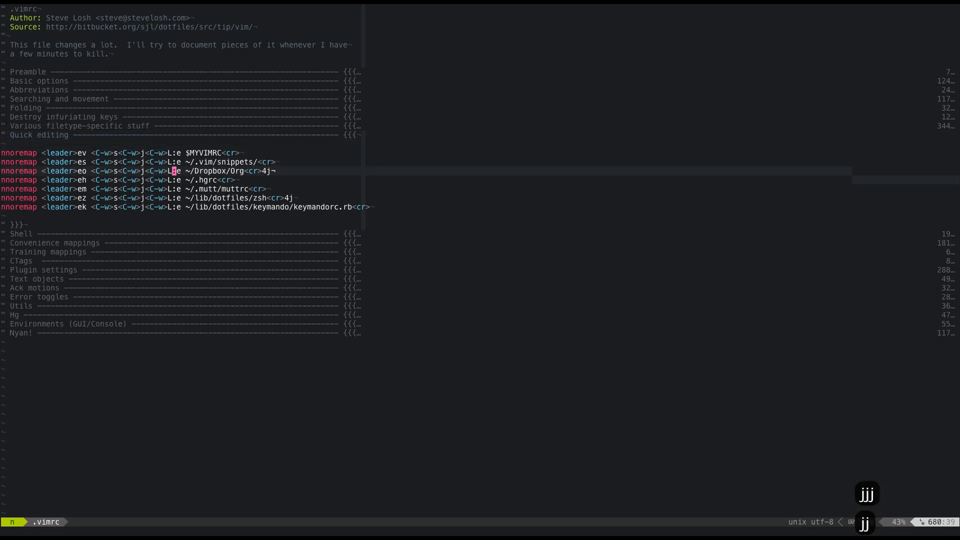
{"action": "key", "text": "j"}
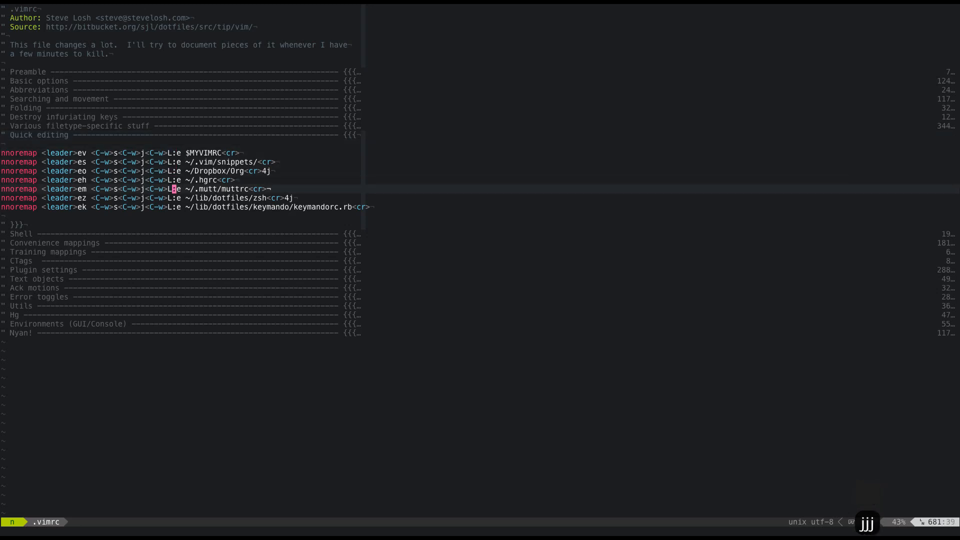
{"action": "key", "text": "k"}
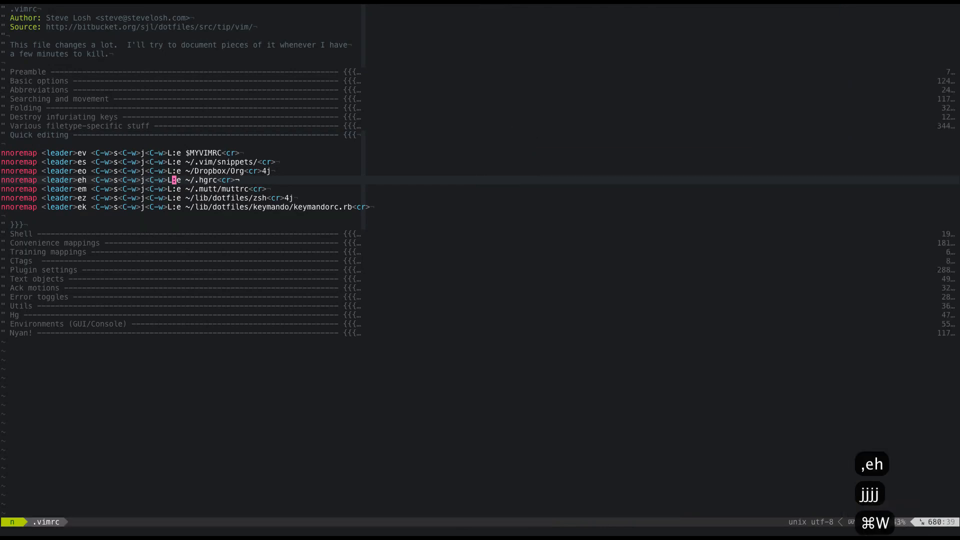
{"action": "key", "text": "V"}
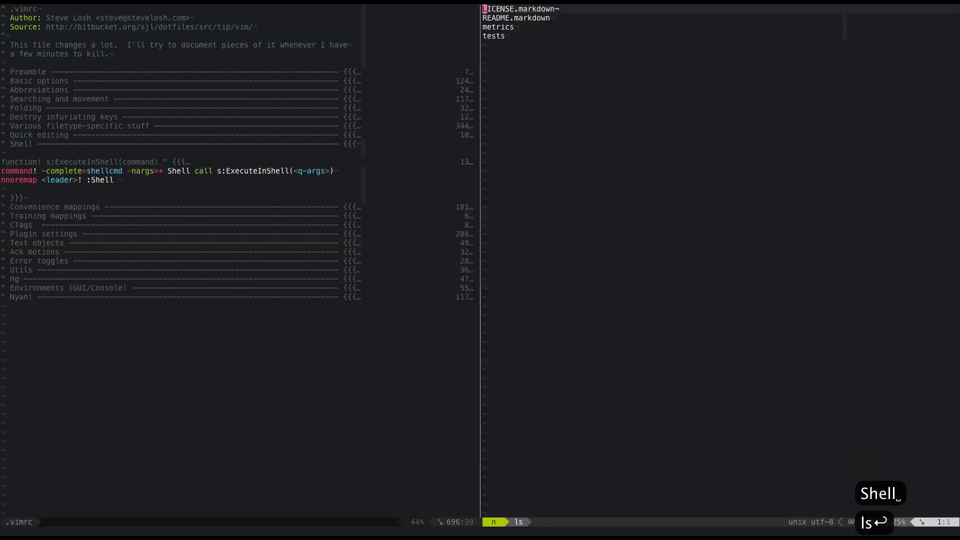
Step: Browse the :Shell ls file list, close its split, and refold the .vimrc
{"action": "key", "text": "j"}
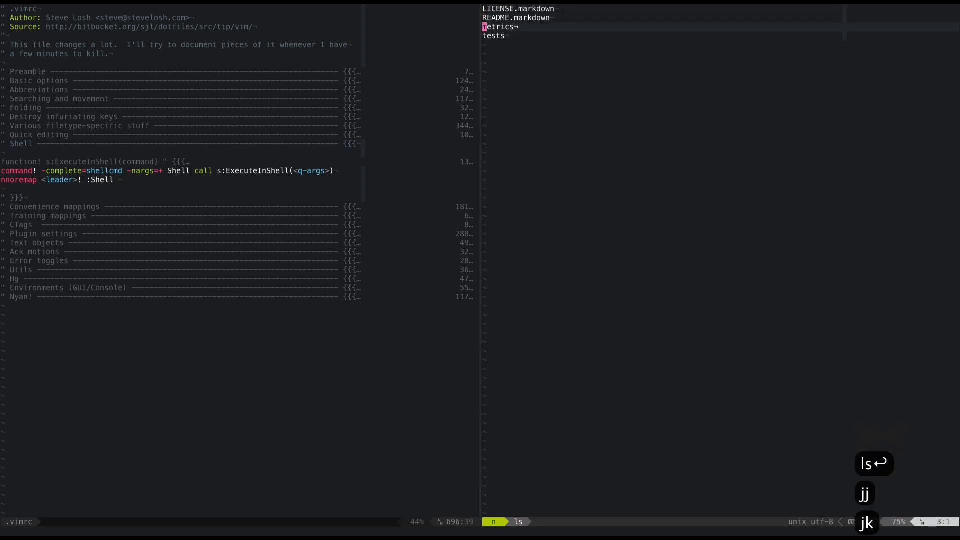
{"action": "key", "text": "k"}
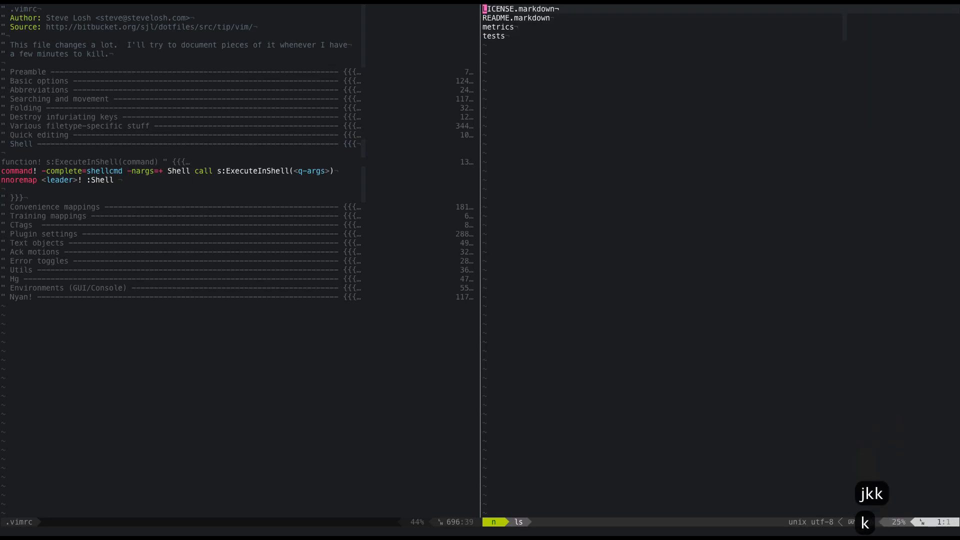
{"action": "key", "text": "j"}
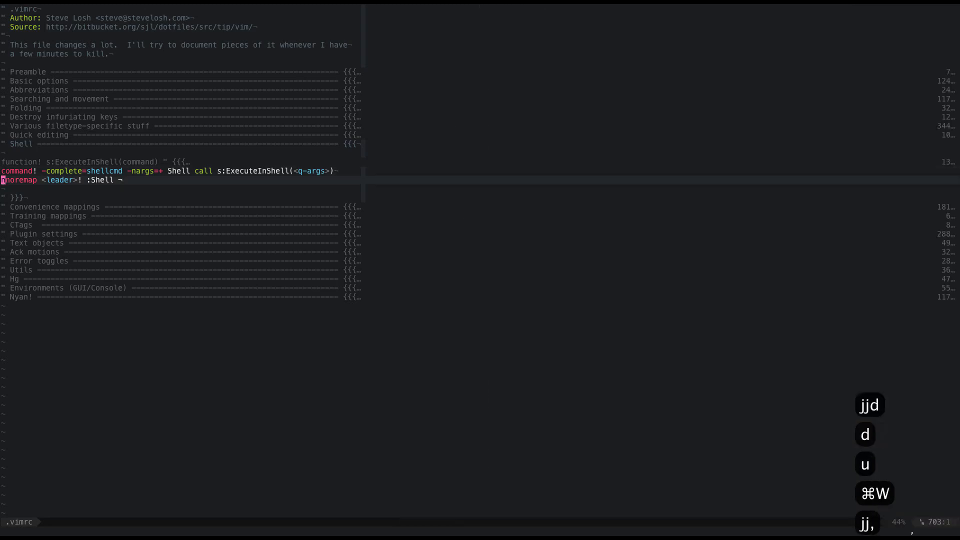
{"action": "type", "text": ":Shell"}
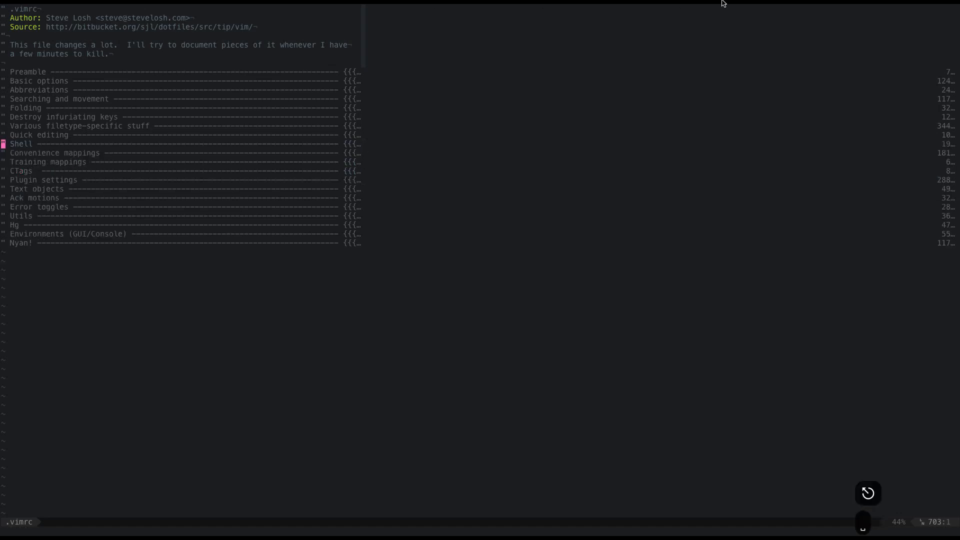
{"action": "mouse_move", "coordinate": [374, 229]}
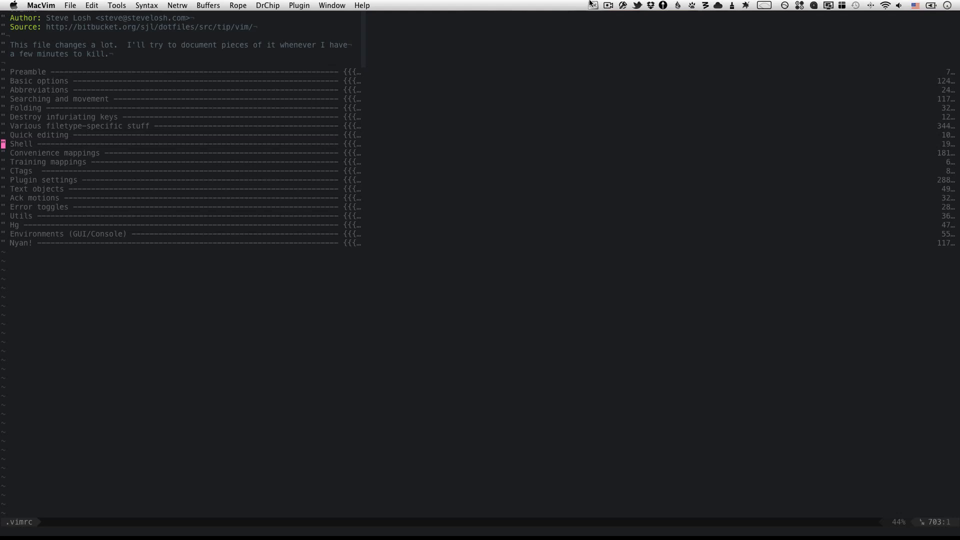
{"action": "left_click", "coordinate": [608, 5]}
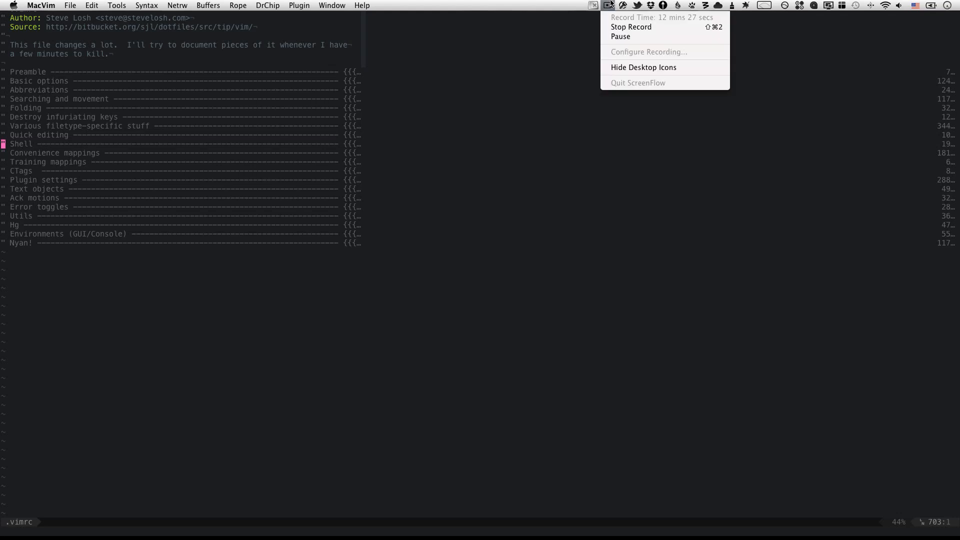